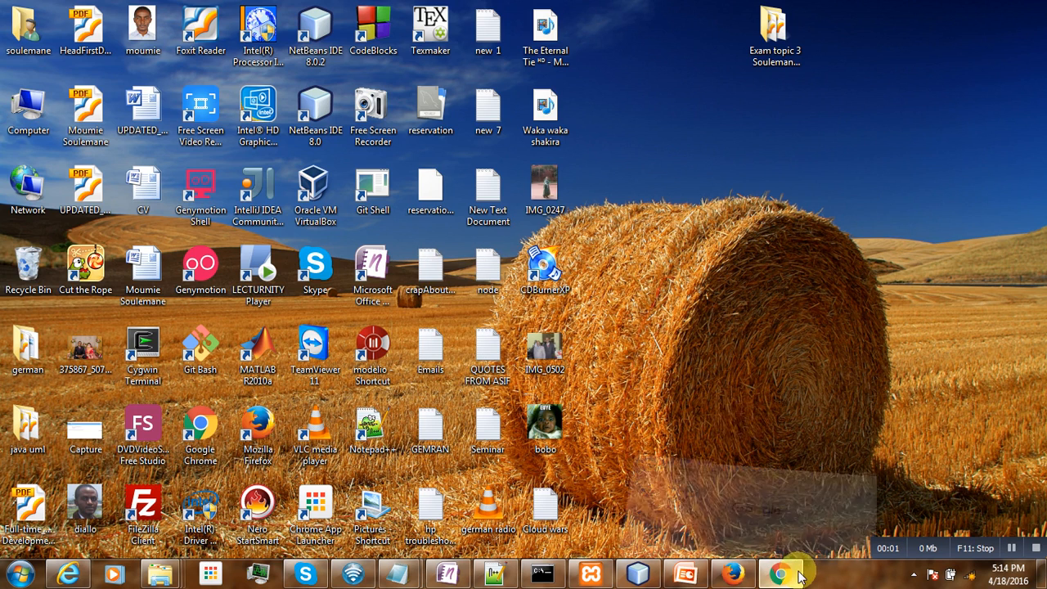
Open Chrome on the Express 'Serving static files' guide and start a blank new tab
{"action": "left_click", "coordinate": [779, 572]}
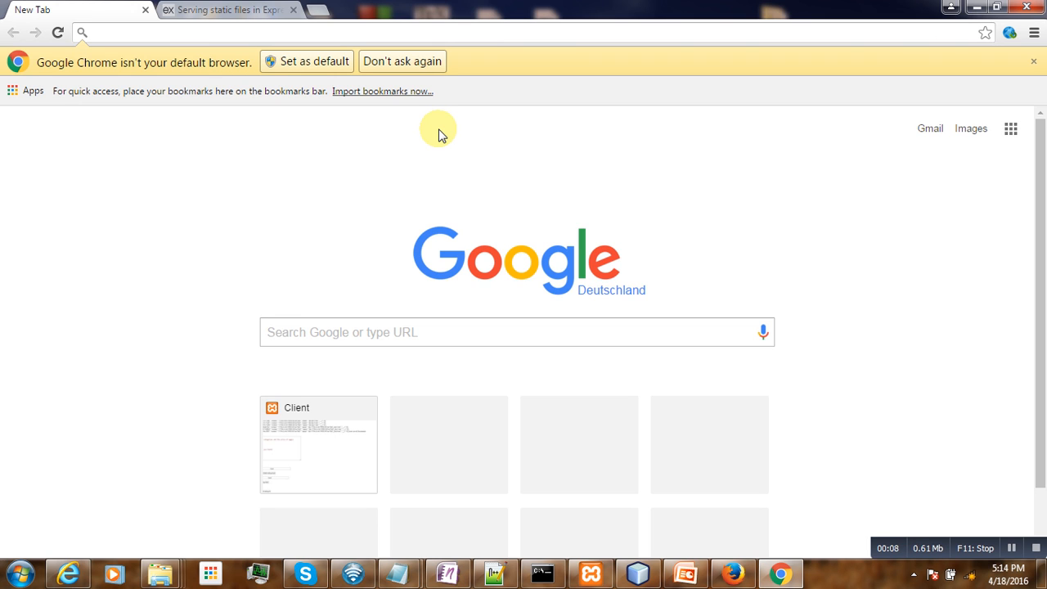
{"action": "mouse_move", "coordinate": [447, 153]}
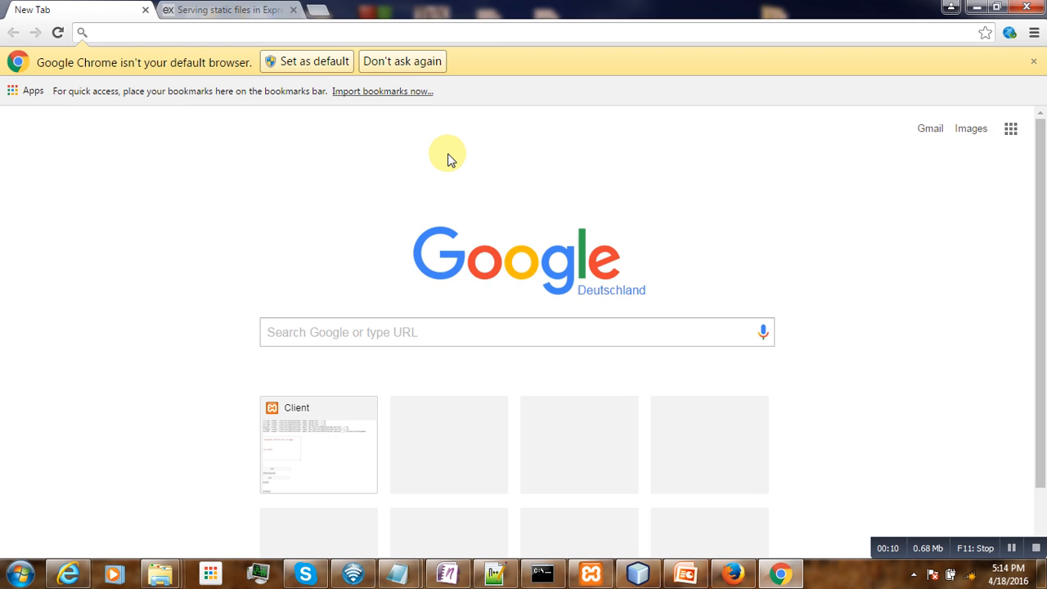
{"action": "mouse_move", "coordinate": [447, 156]}
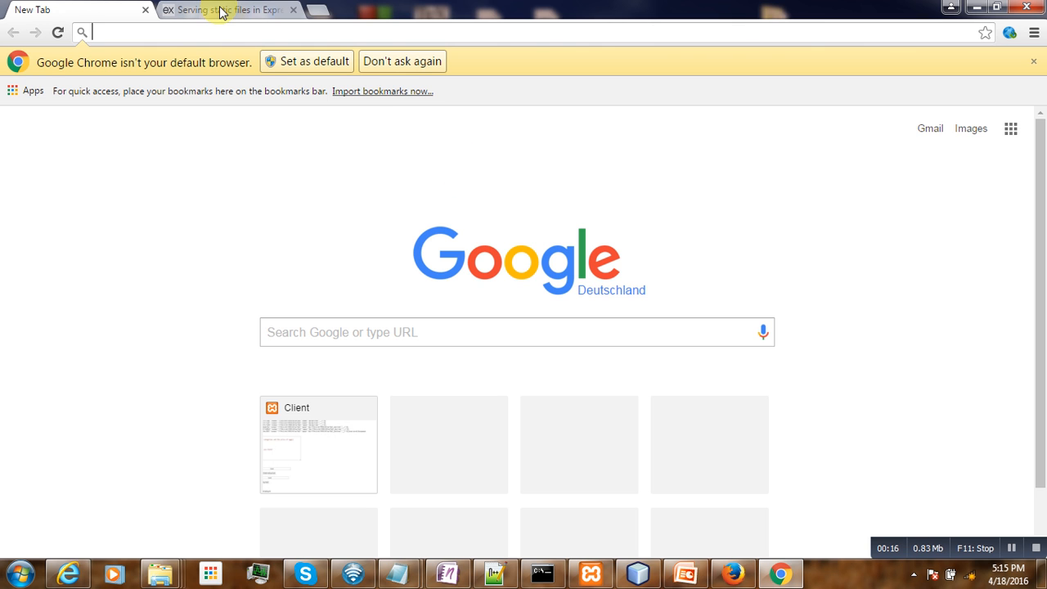
{"action": "left_click", "coordinate": [221, 9]}
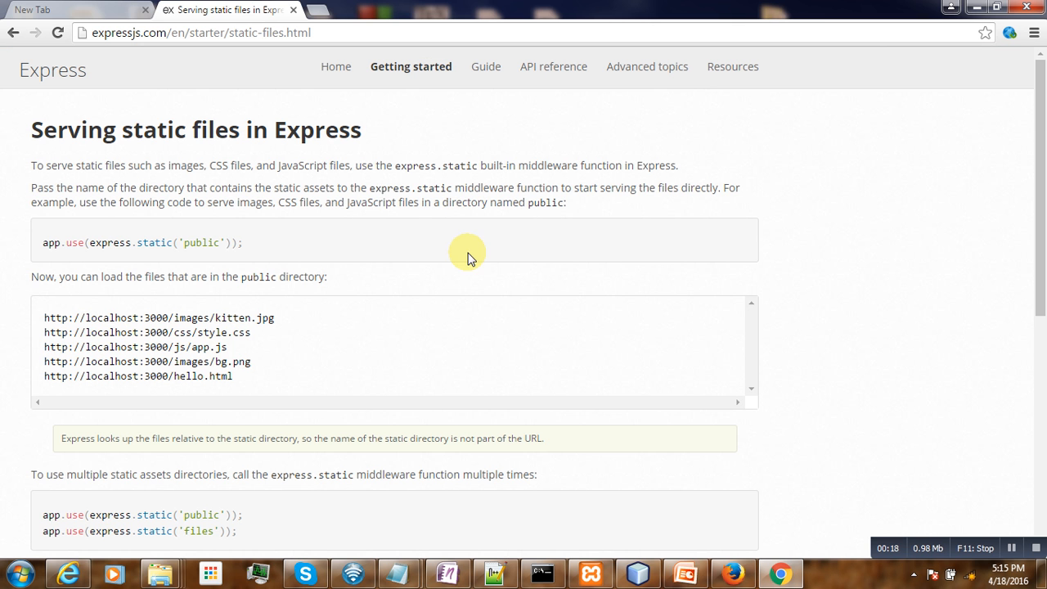
{"action": "left_click", "coordinate": [313, 9]}
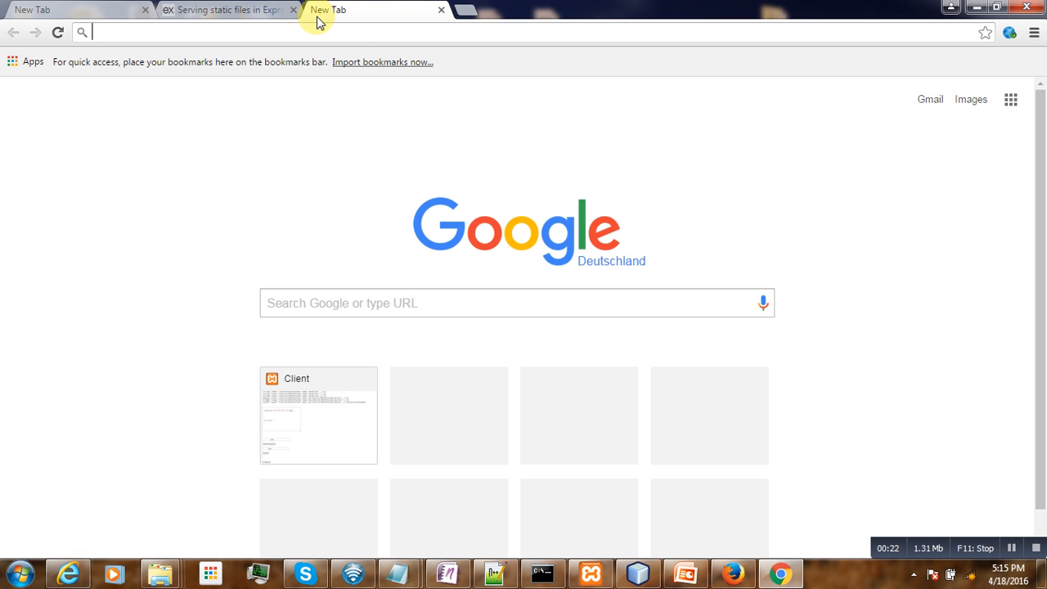
{"action": "mouse_move", "coordinate": [178, 102]}
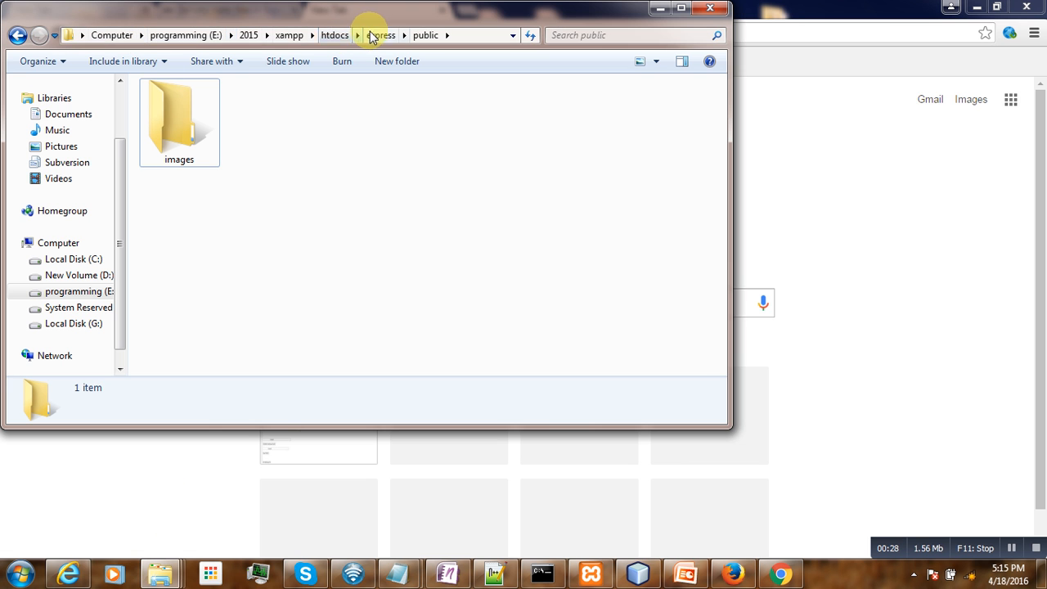
Move pic_mountain from public/images into the express folder and delete the public folder
{"action": "left_click", "coordinate": [380, 34]}
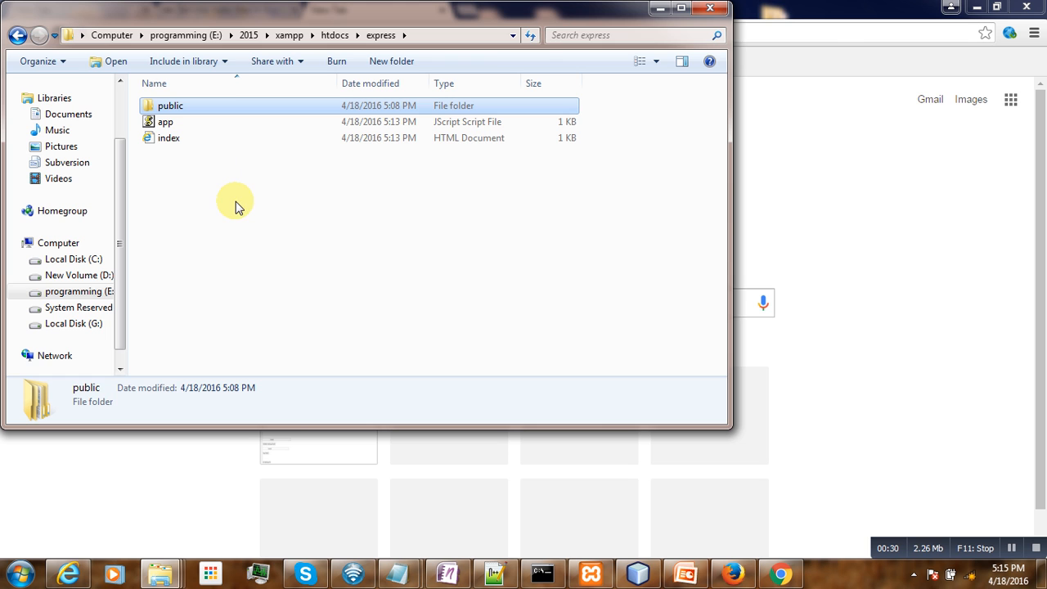
{"action": "right_click", "coordinate": [165, 121]}
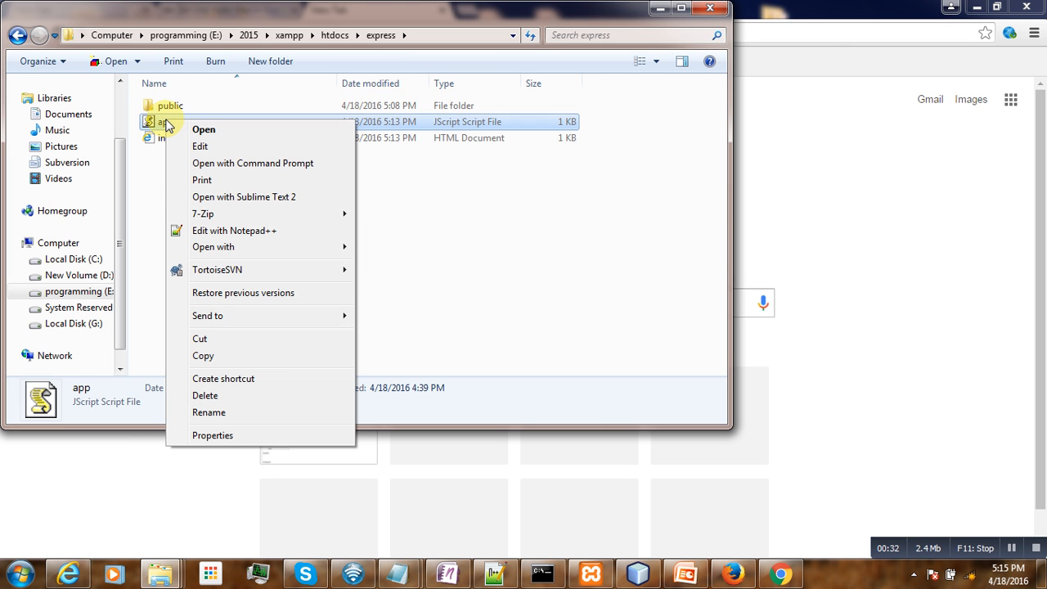
{"action": "double_click", "coordinate": [169, 104]}
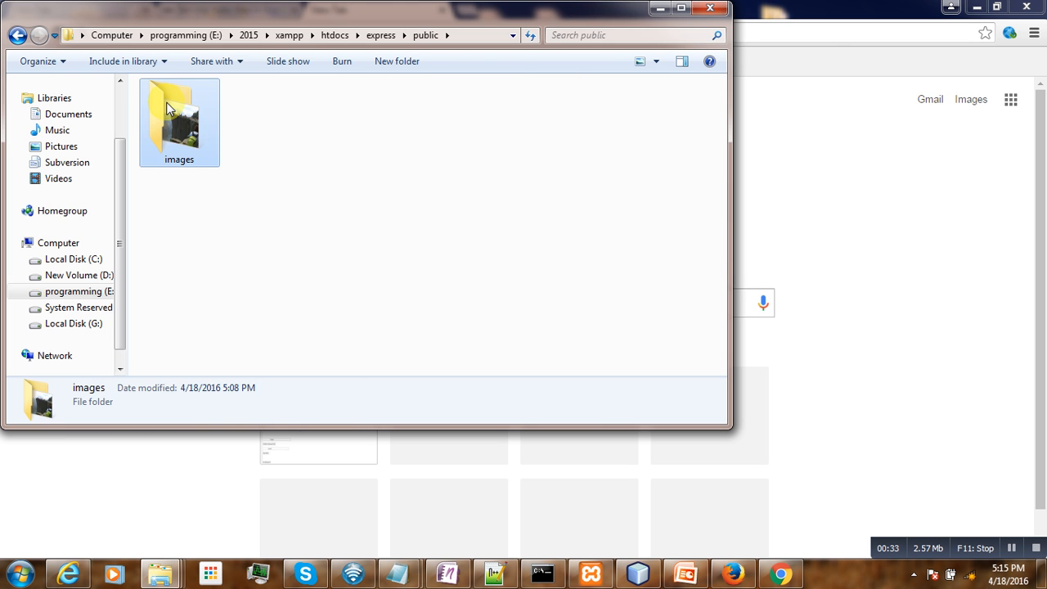
{"action": "right_click", "coordinate": [179, 106]}
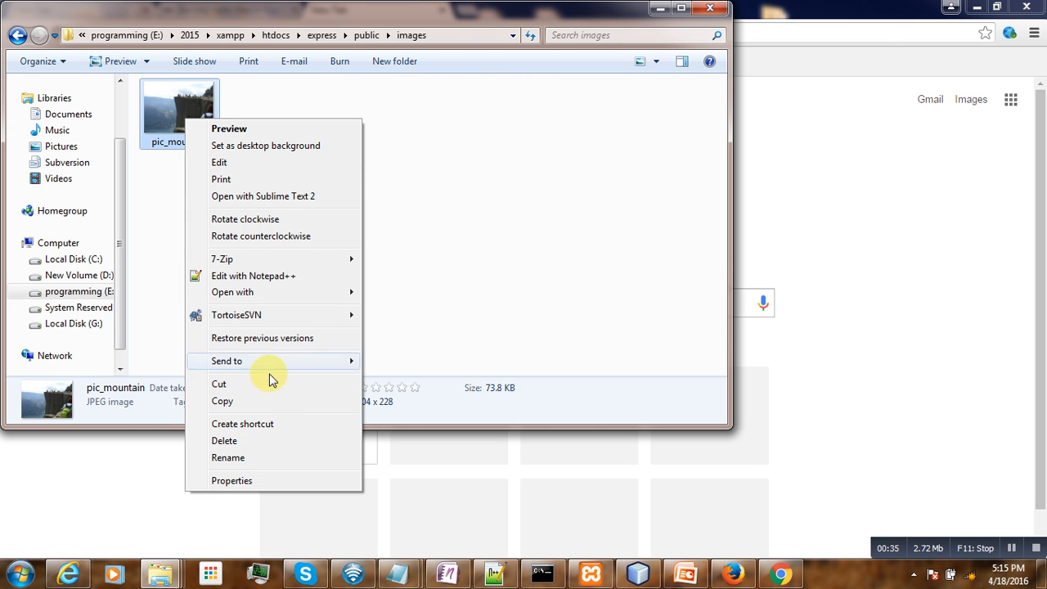
{"action": "left_click", "coordinate": [17, 34]}
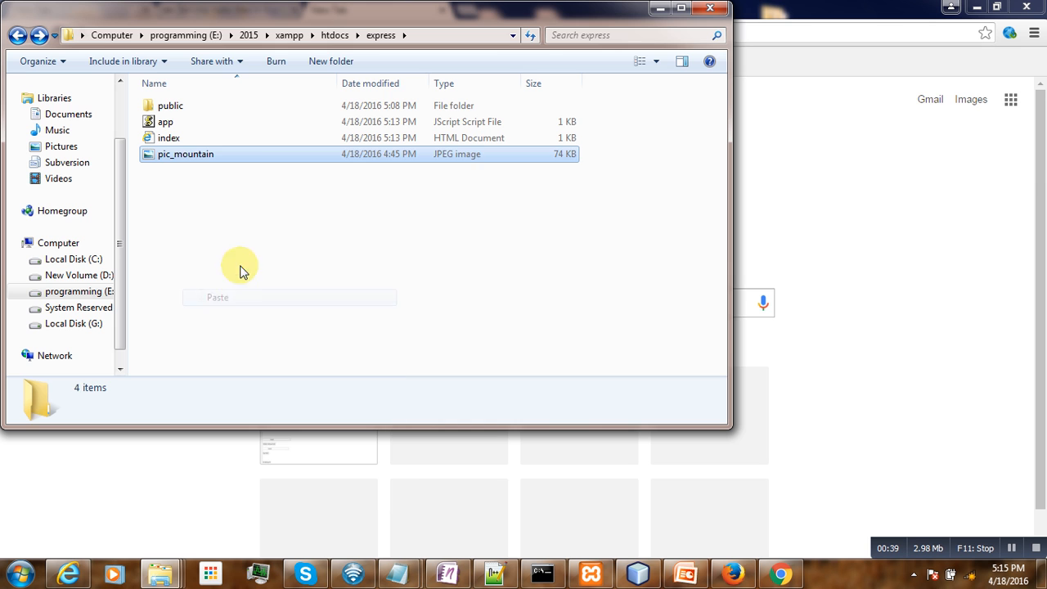
{"action": "right_click", "coordinate": [169, 105]}
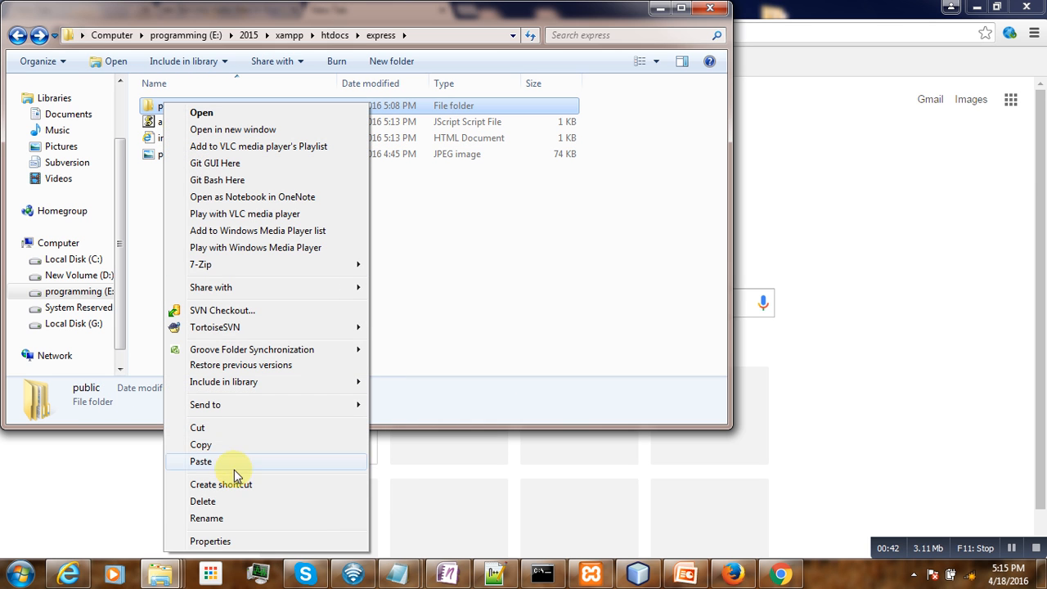
{"action": "left_click", "coordinate": [202, 500]}
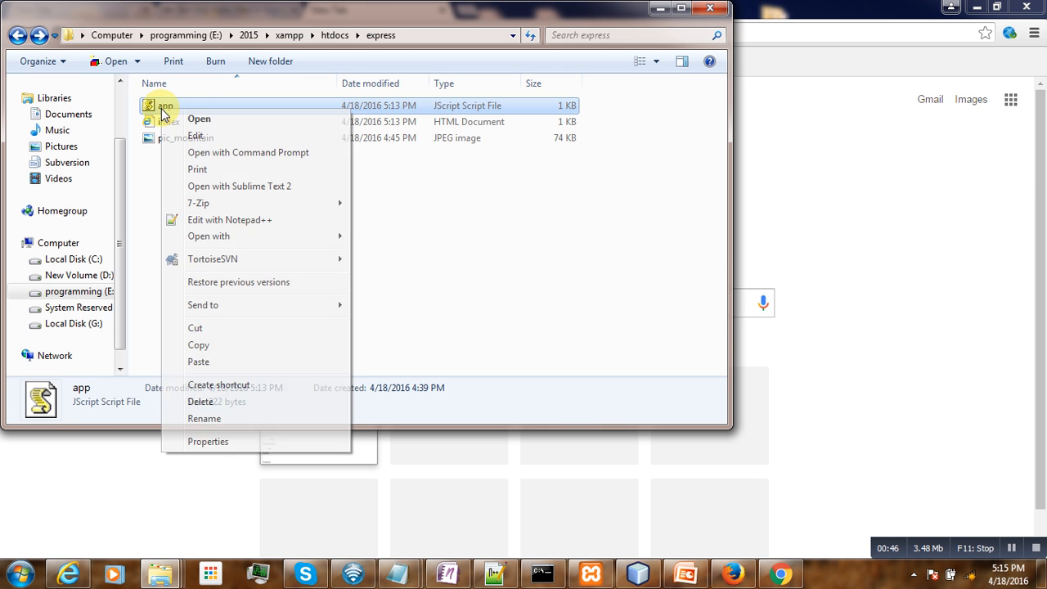
Open app.js with Notepad++ to review the port 3000 Hello World server
{"action": "left_click", "coordinate": [229, 219]}
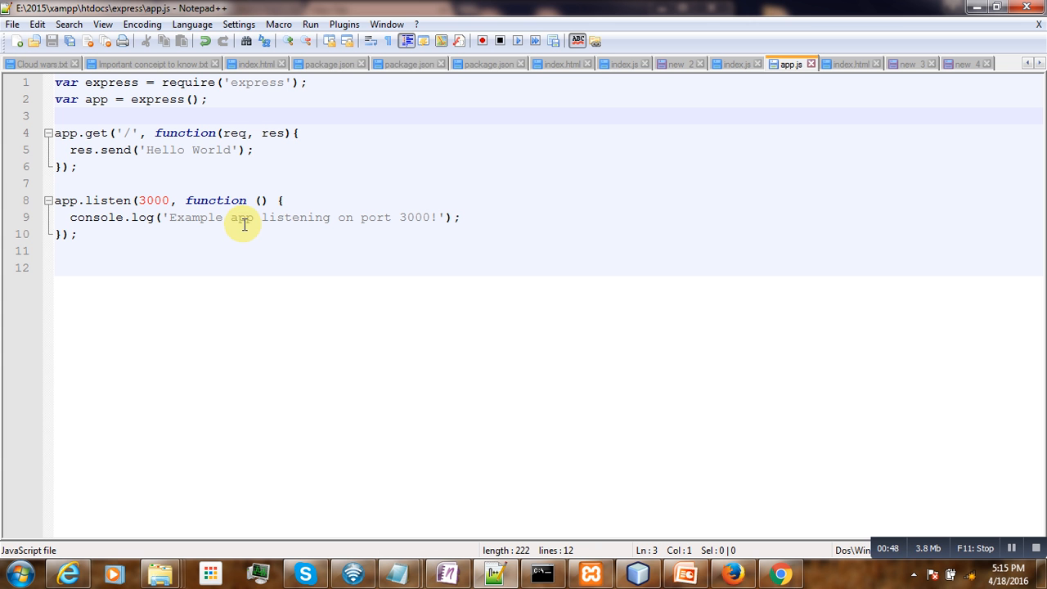
{"action": "mouse_move", "coordinate": [158, 228]}
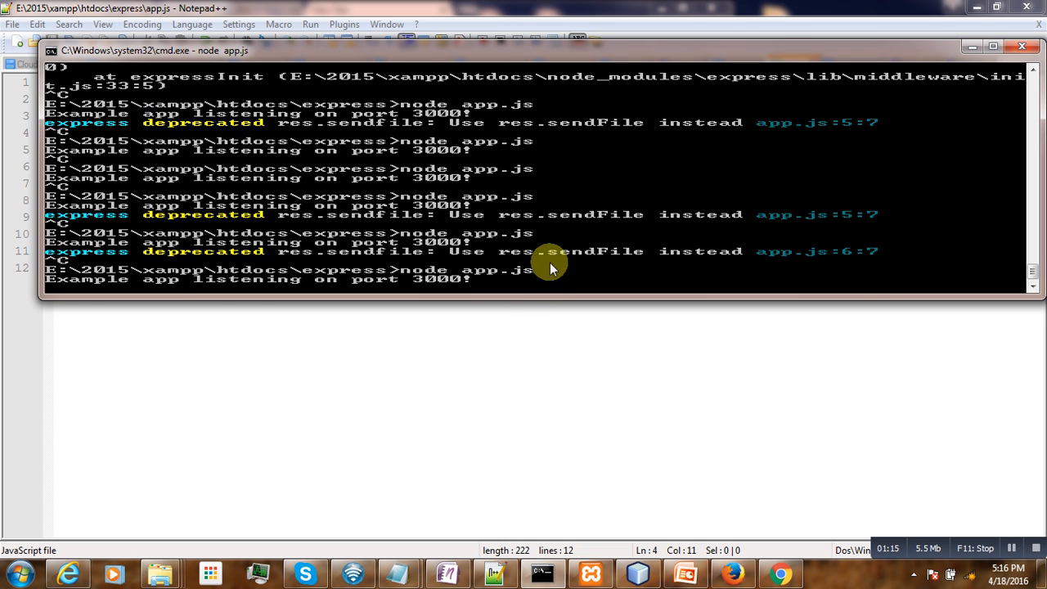
Start entering localhost:3000 into Chrome's new tab
{"action": "left_click", "coordinate": [777, 572]}
{"action": "type", "text": "lo"}
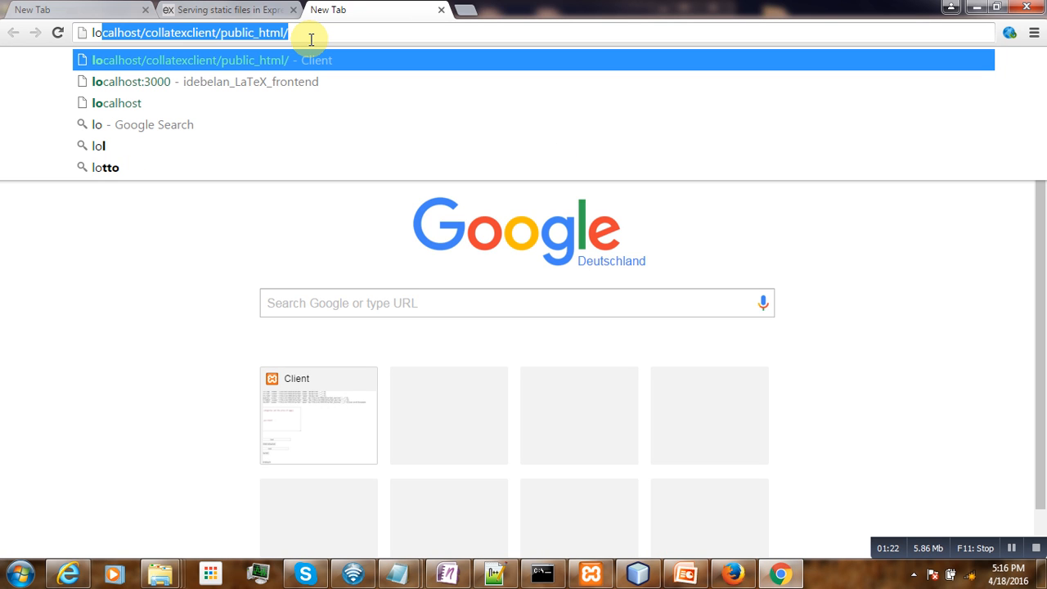
{"action": "mouse_move", "coordinate": [248, 69]}
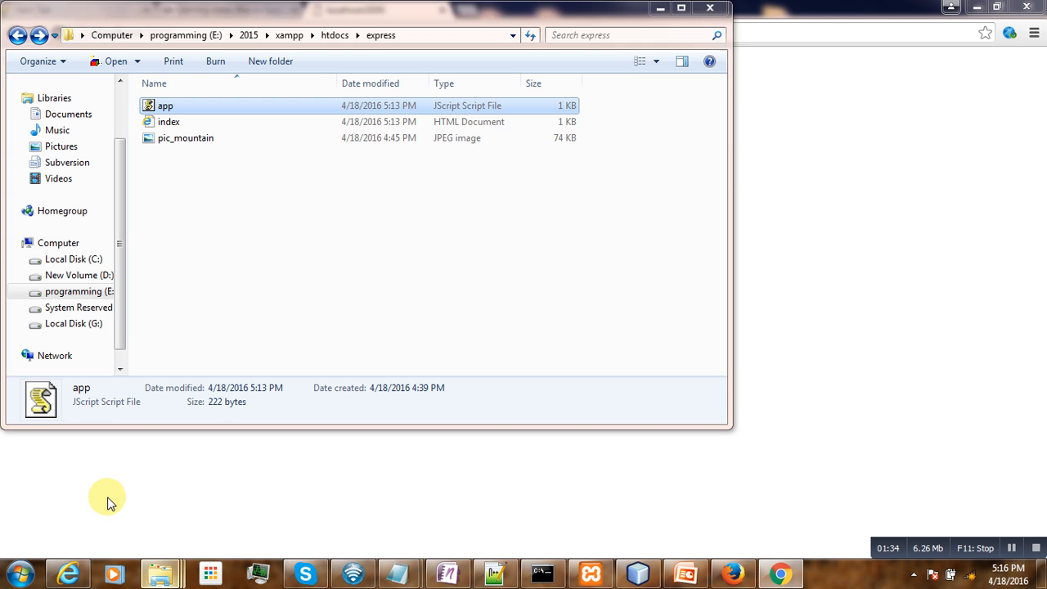
Open index.html with Notepad++ from the express folder
{"action": "left_click", "coordinate": [168, 121]}
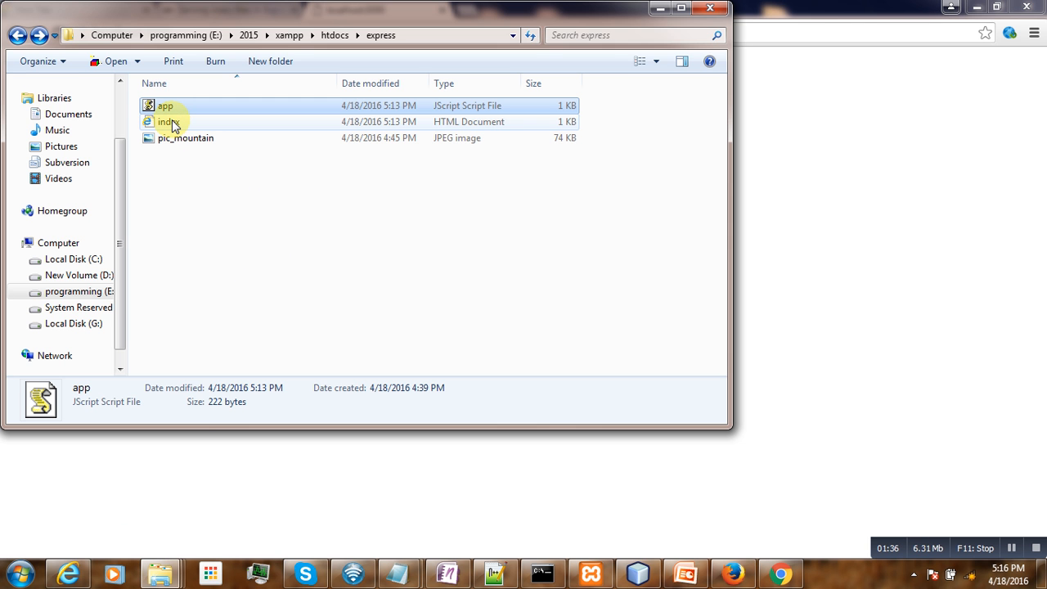
{"action": "right_click", "coordinate": [167, 122]}
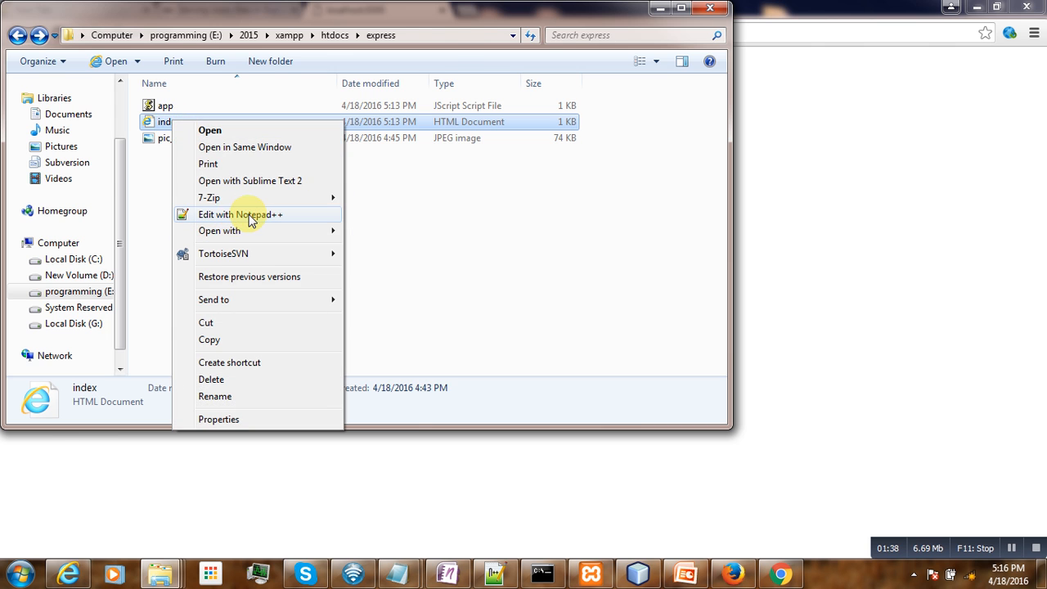
{"action": "left_click", "coordinate": [240, 215]}
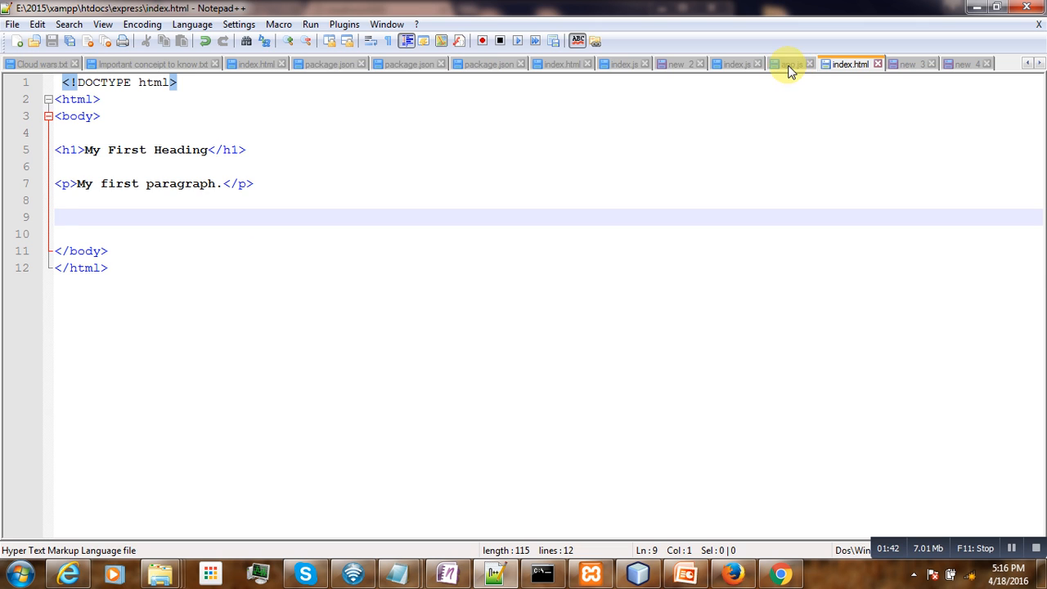
In app.js, change res.send('Hello World') to res.sendfile('index.html')
{"action": "left_click", "coordinate": [789, 63]}
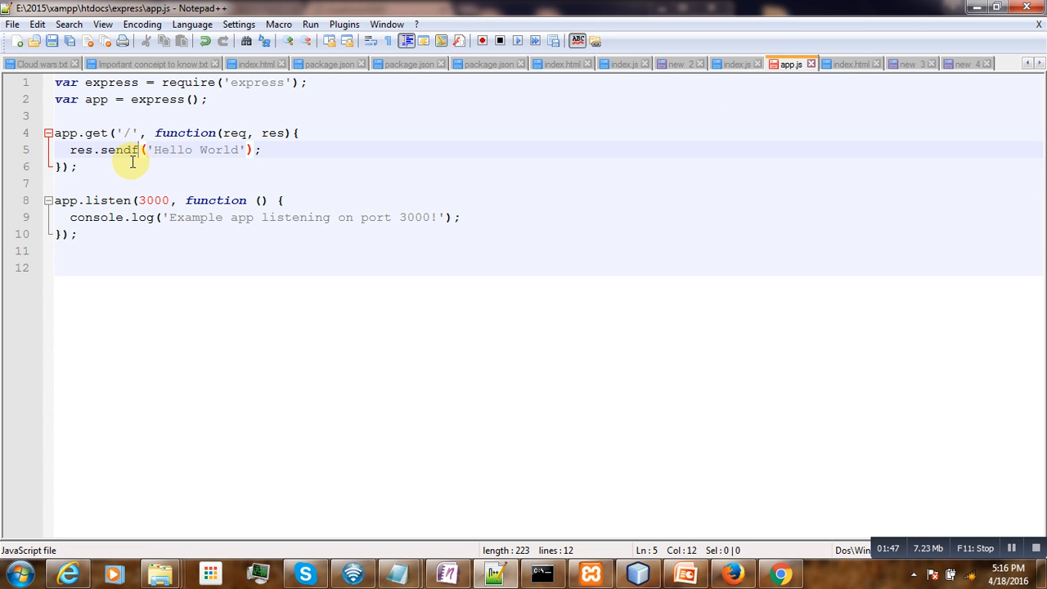
{"action": "type", "text": "ile"}
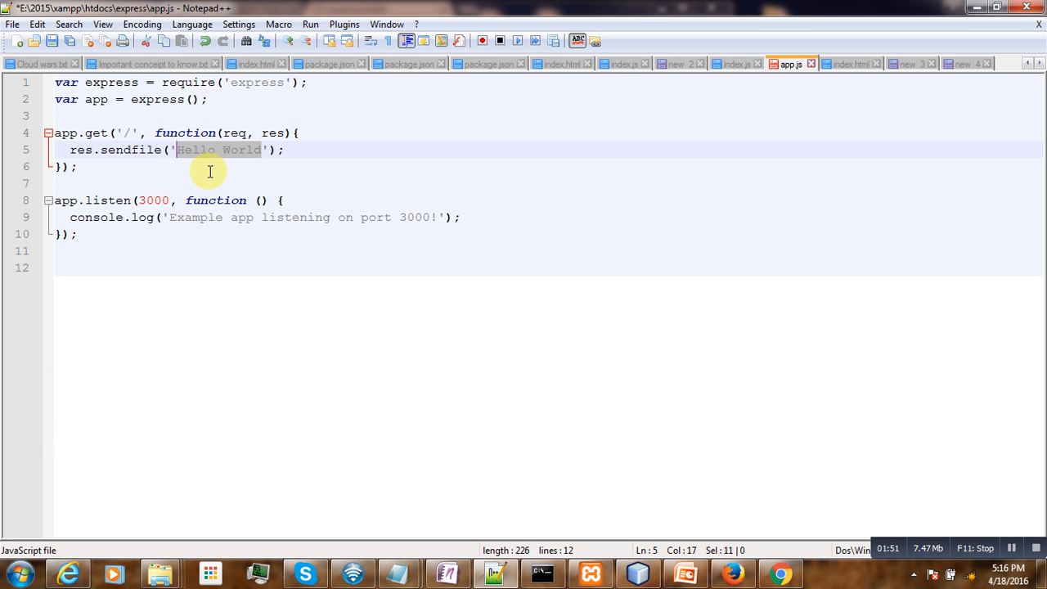
{"action": "type", "text": "index.htm"}
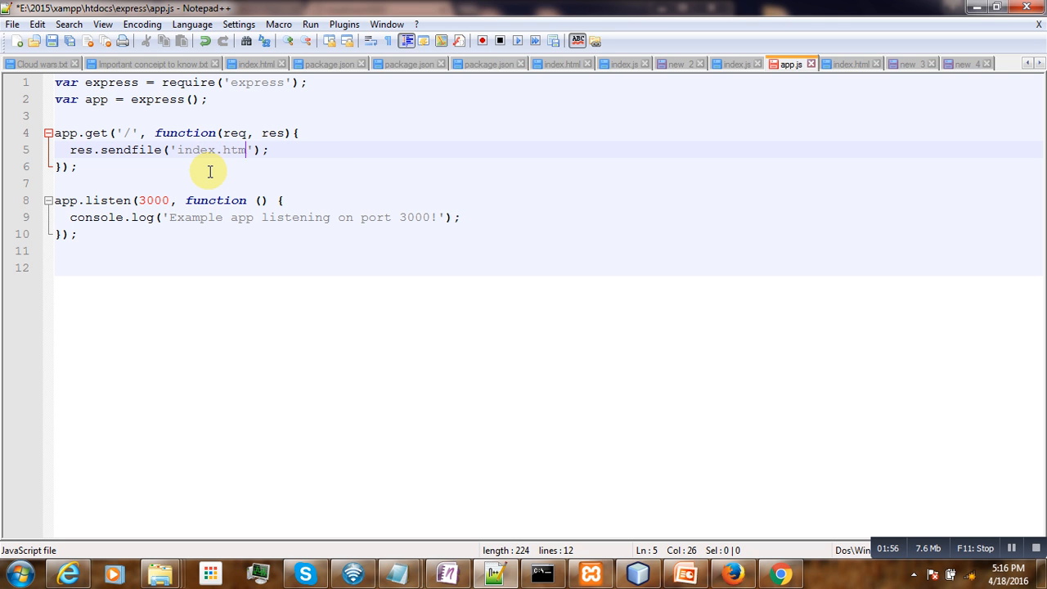
{"action": "type", "text": "l"}
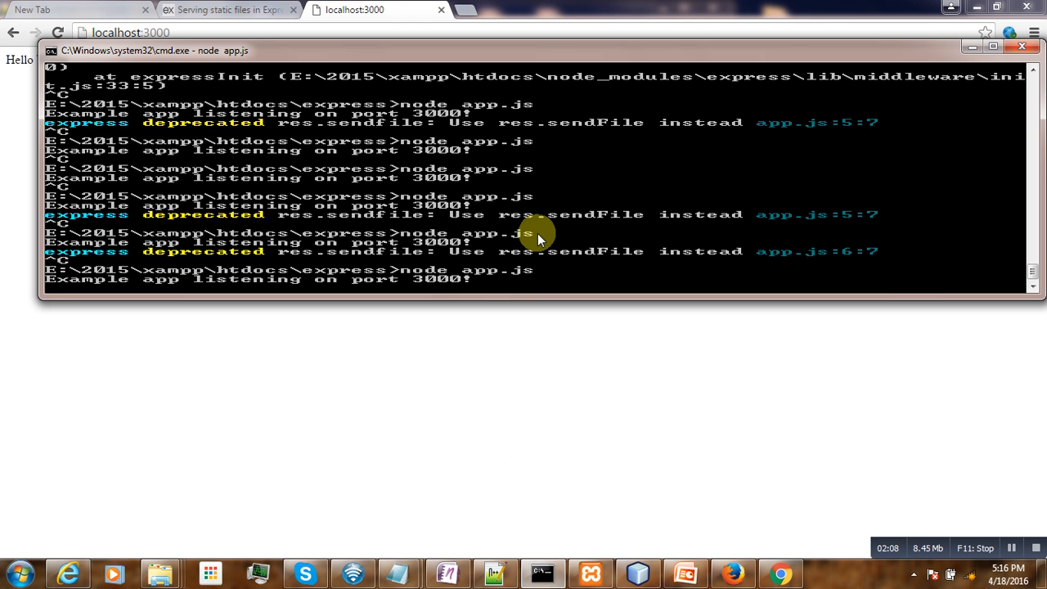
Stop and restart the Node server so localhost:3000 serves the index page
{"action": "key", "text": "ctrl+c"}
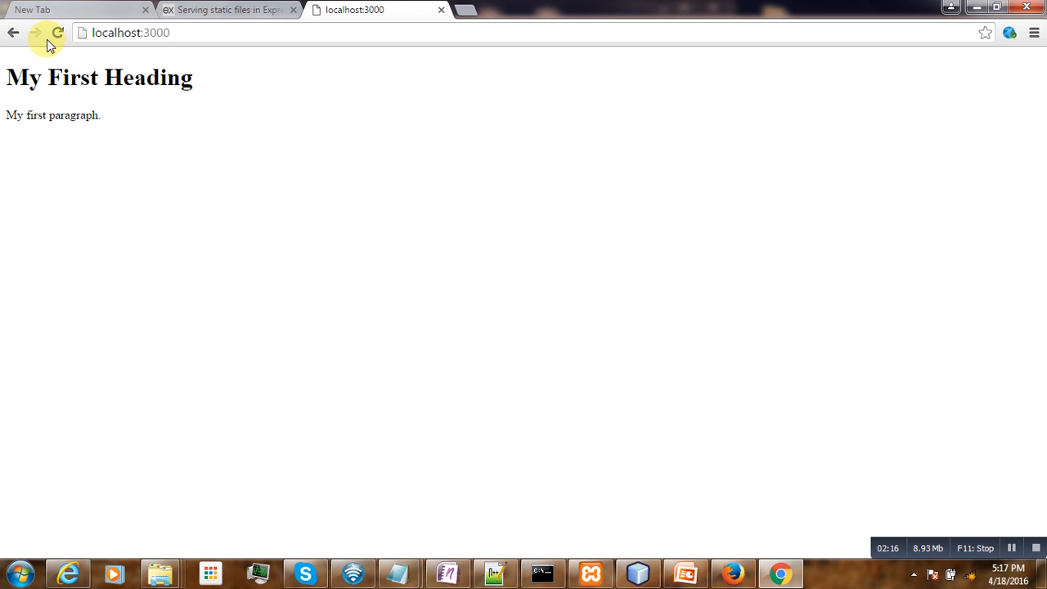
{"action": "mouse_move", "coordinate": [369, 167]}
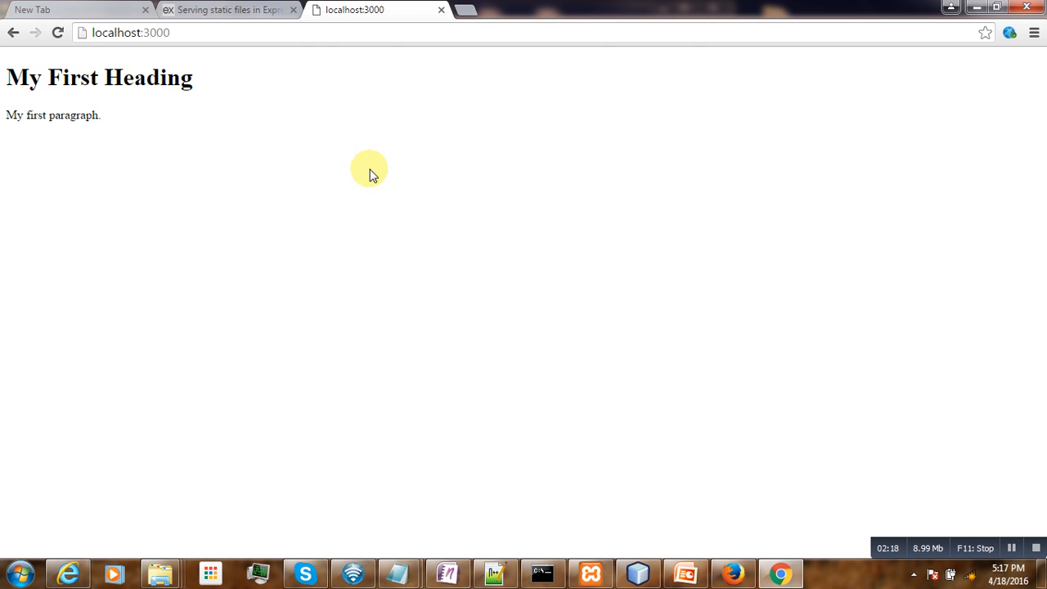
{"action": "mouse_move", "coordinate": [495, 570]}
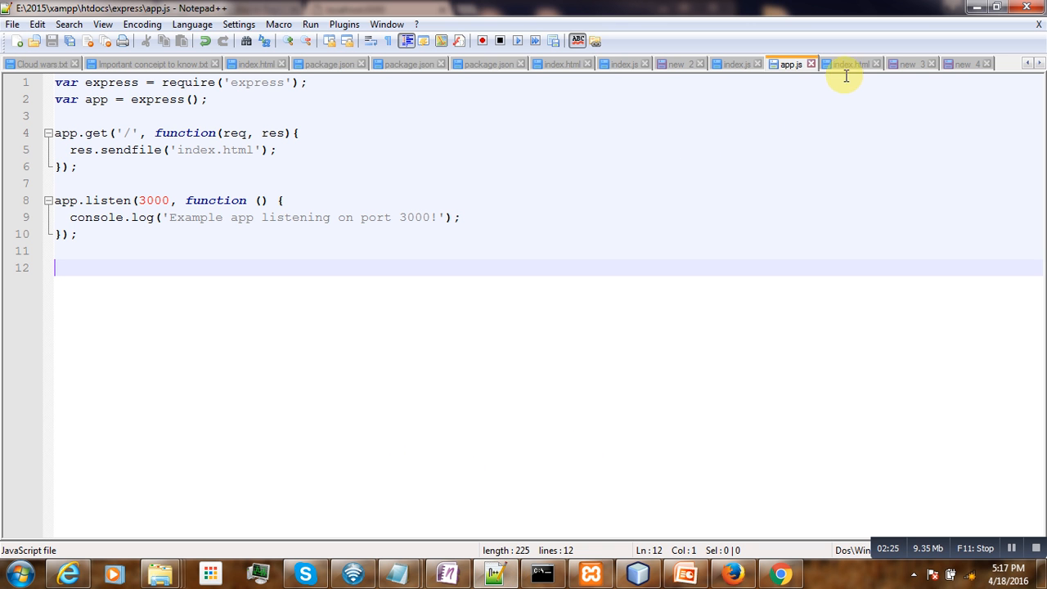
Paste the pic_mountain.jpg img tag with alt 'Mountain View' below the paragraph in index.html
{"action": "left_click", "coordinate": [851, 64]}
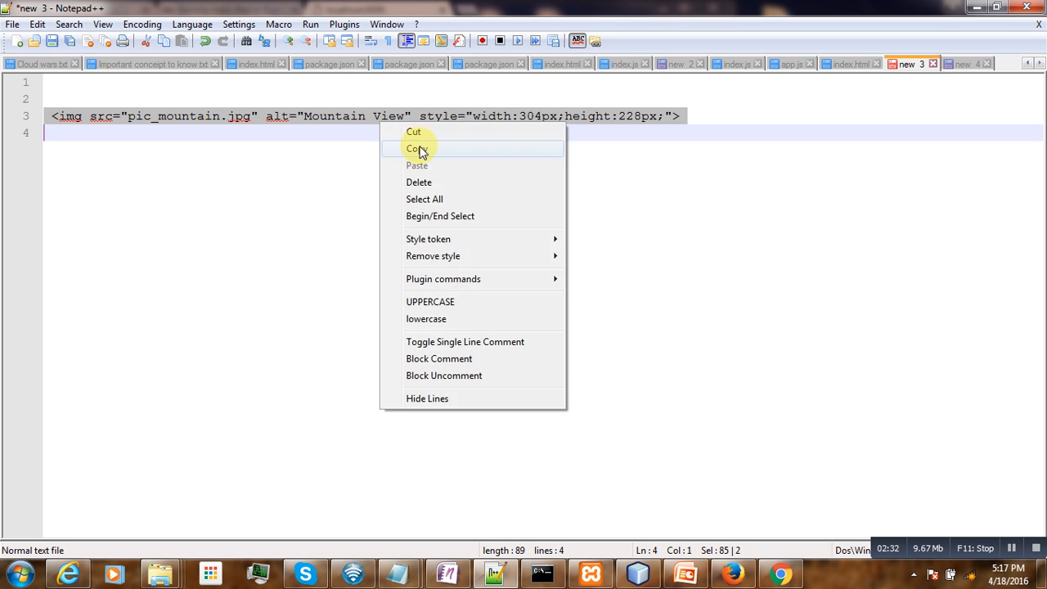
{"action": "left_click", "coordinate": [849, 64]}
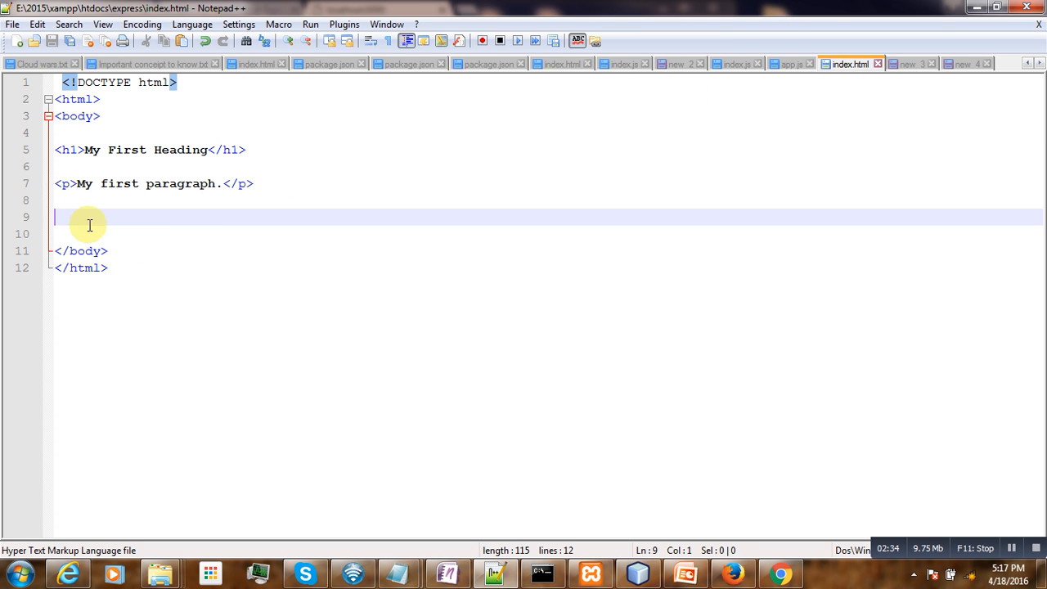
{"action": "type", "text": "<img src=\"pic_mountain.jpg\" alt=\"Mountain View\" style=\"width:304px;height:228px;\">"}
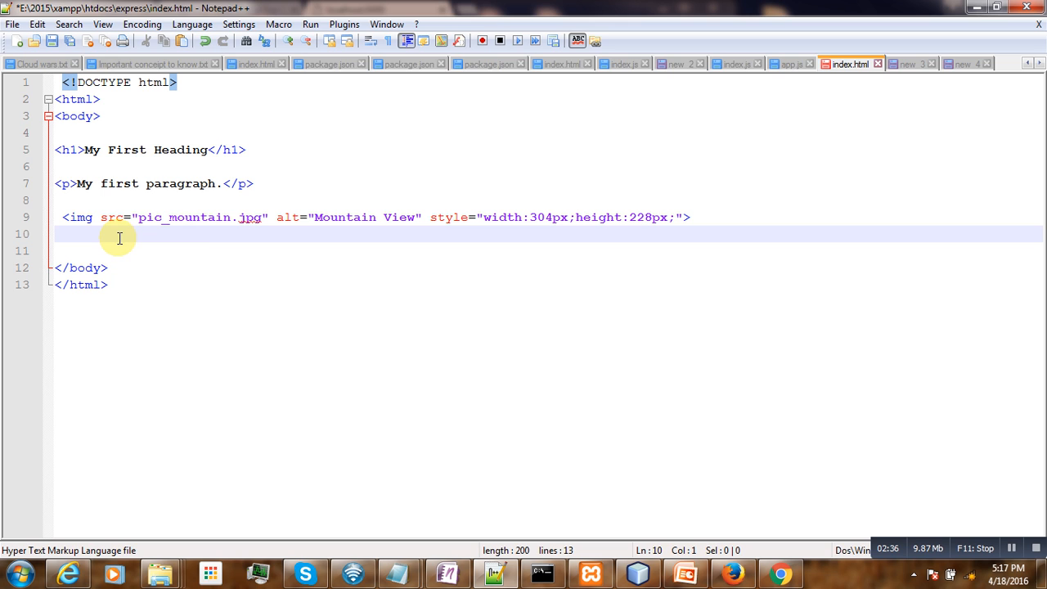
{"action": "double_click", "coordinate": [183, 217]}
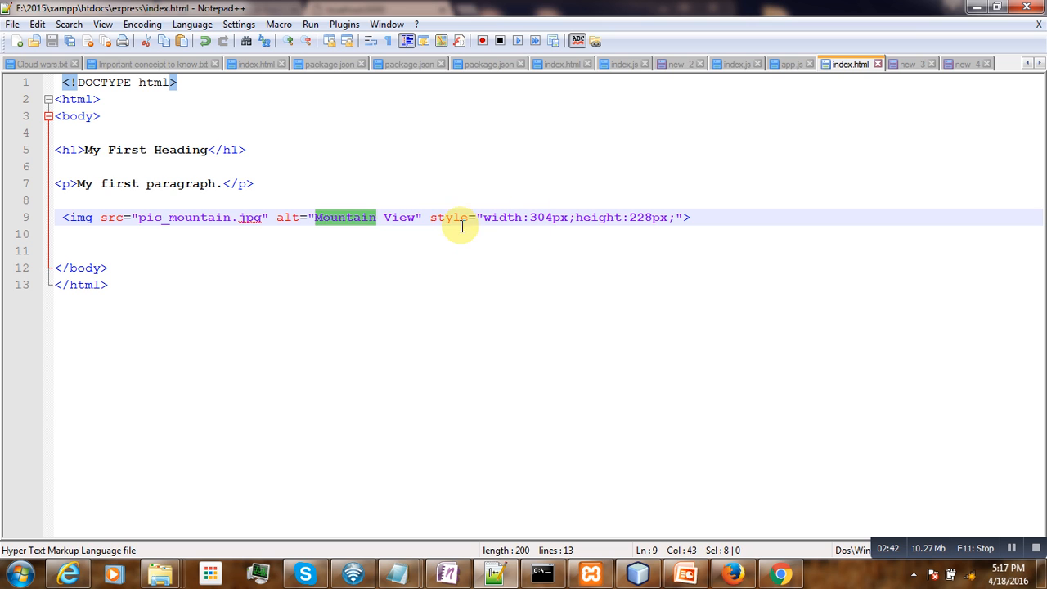
{"action": "mouse_move", "coordinate": [350, 217]}
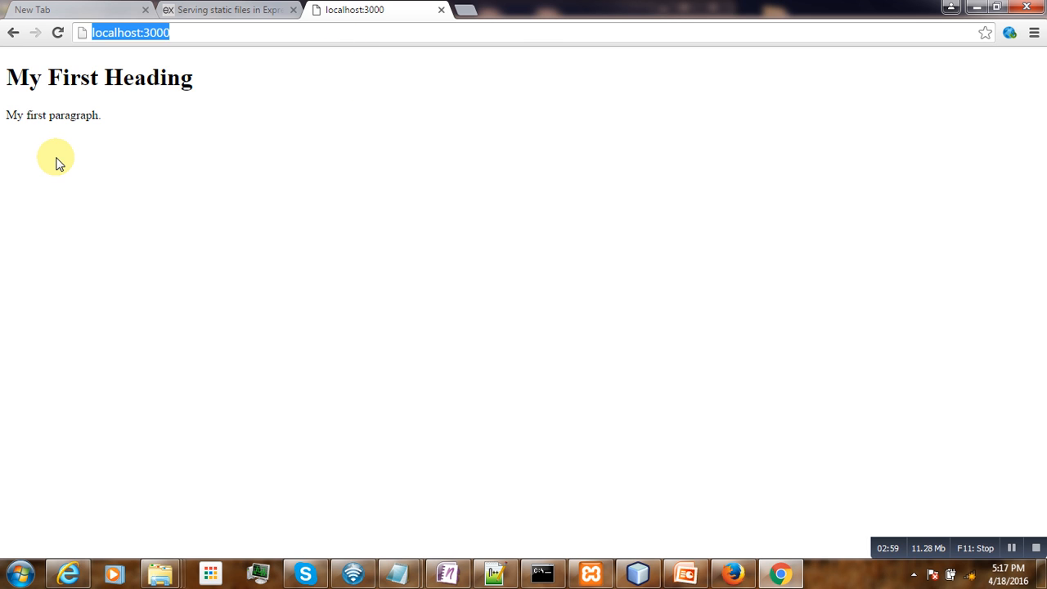
{"action": "mouse_move", "coordinate": [59, 154]}
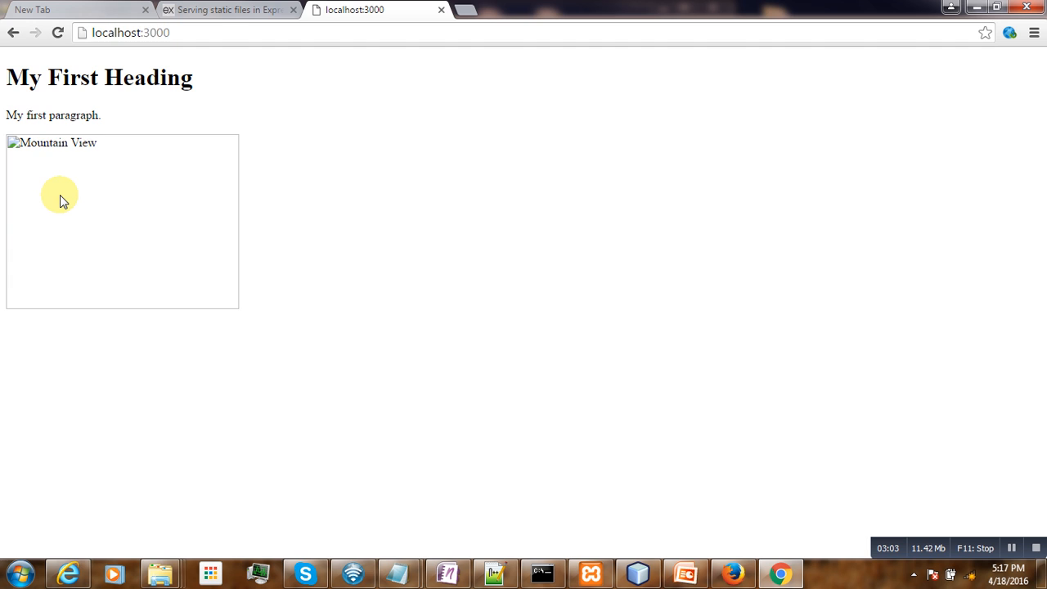
{"action": "mouse_move", "coordinate": [57, 156]}
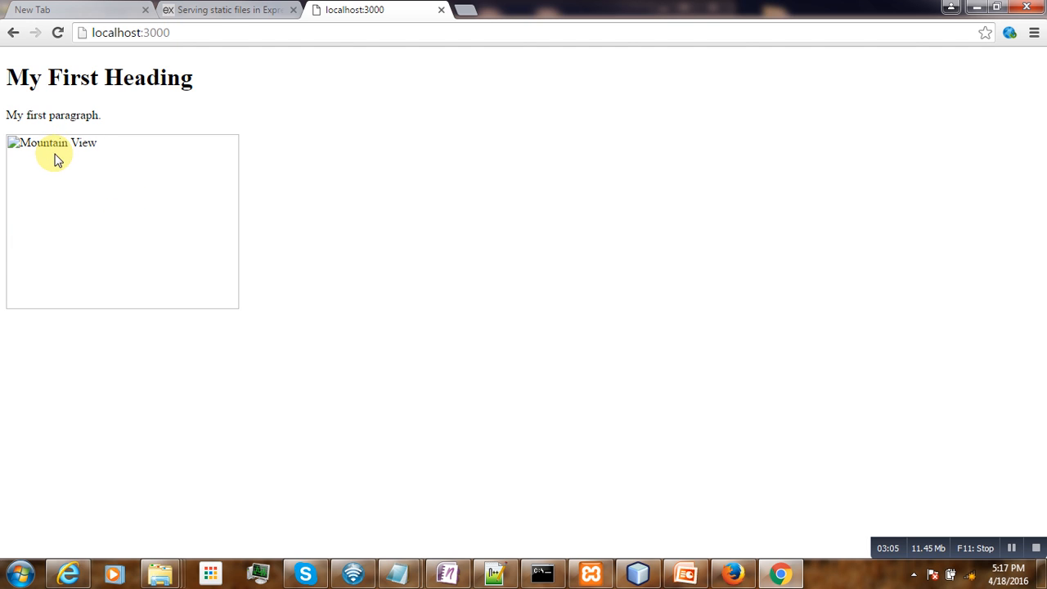
Inspect the page to find pic_mountain.jpg failing with 404 Not Found
{"action": "right_click", "coordinate": [515, 262]}
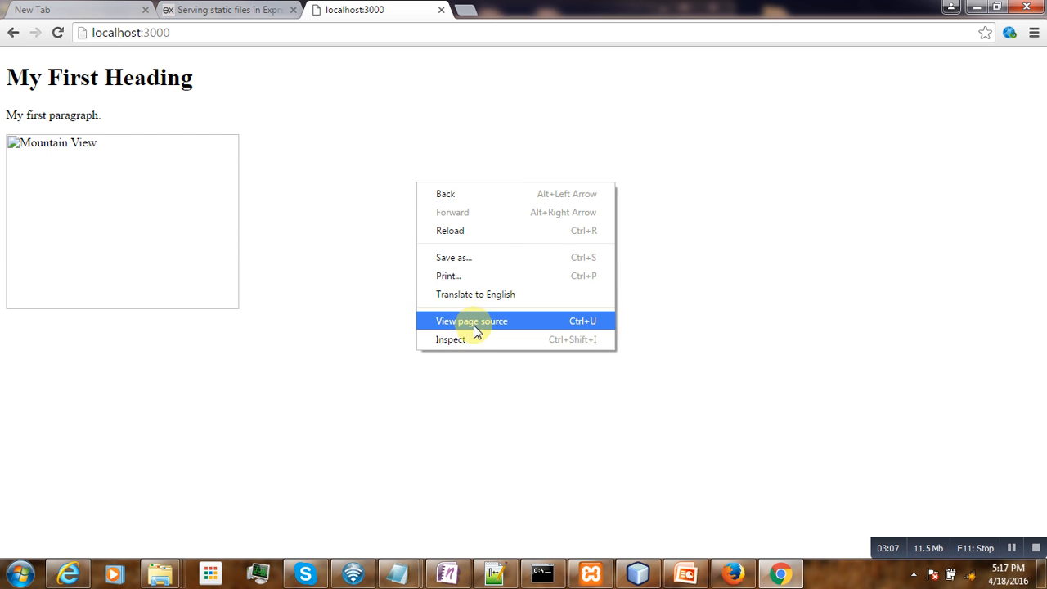
{"action": "left_click", "coordinate": [449, 340]}
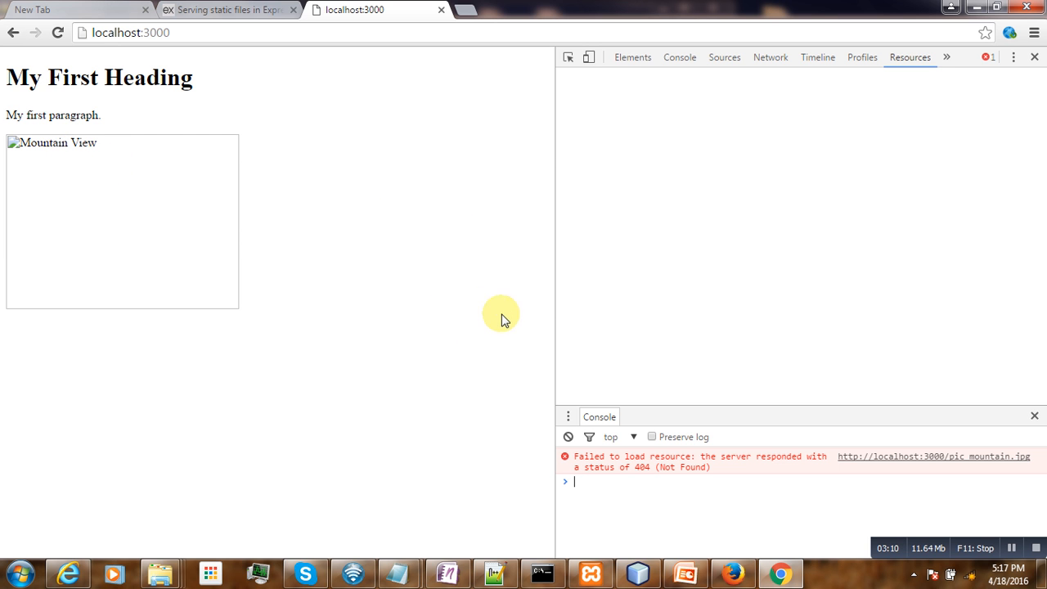
{"action": "left_click", "coordinate": [631, 58]}
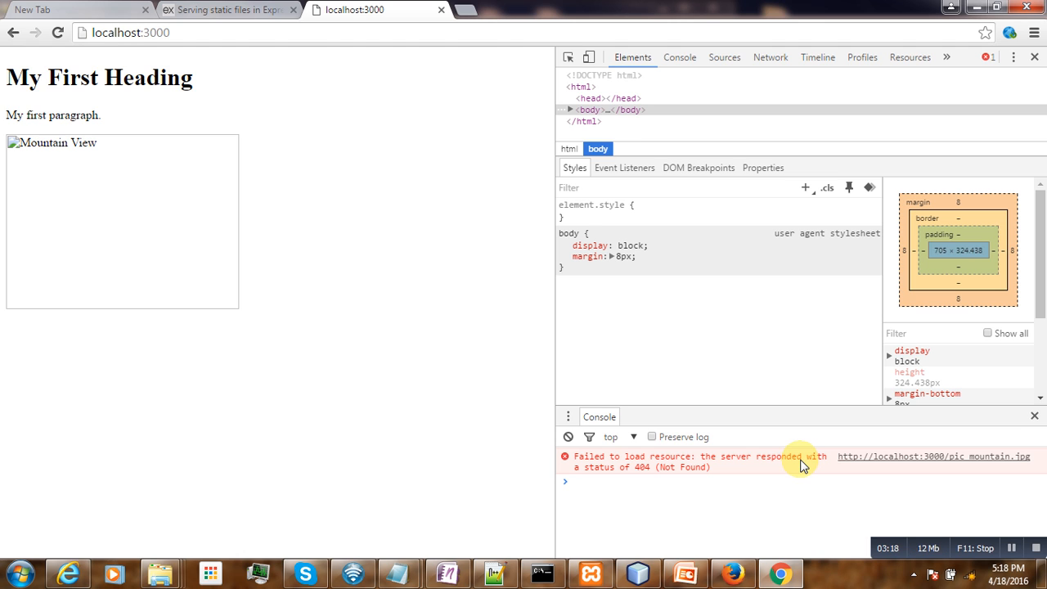
{"action": "mouse_move", "coordinate": [669, 475]}
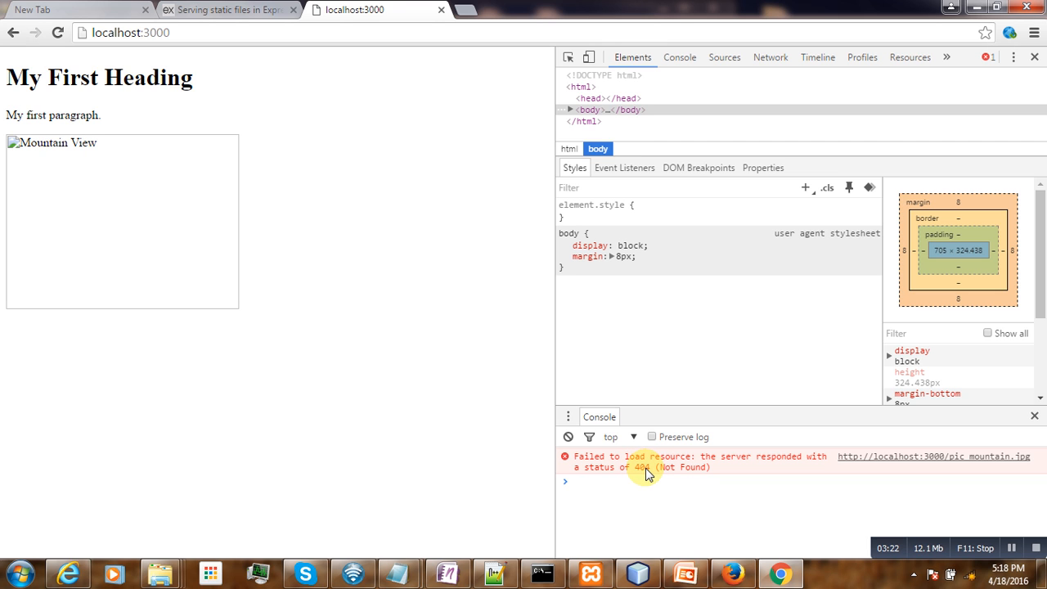
{"action": "mouse_move", "coordinate": [353, 257]}
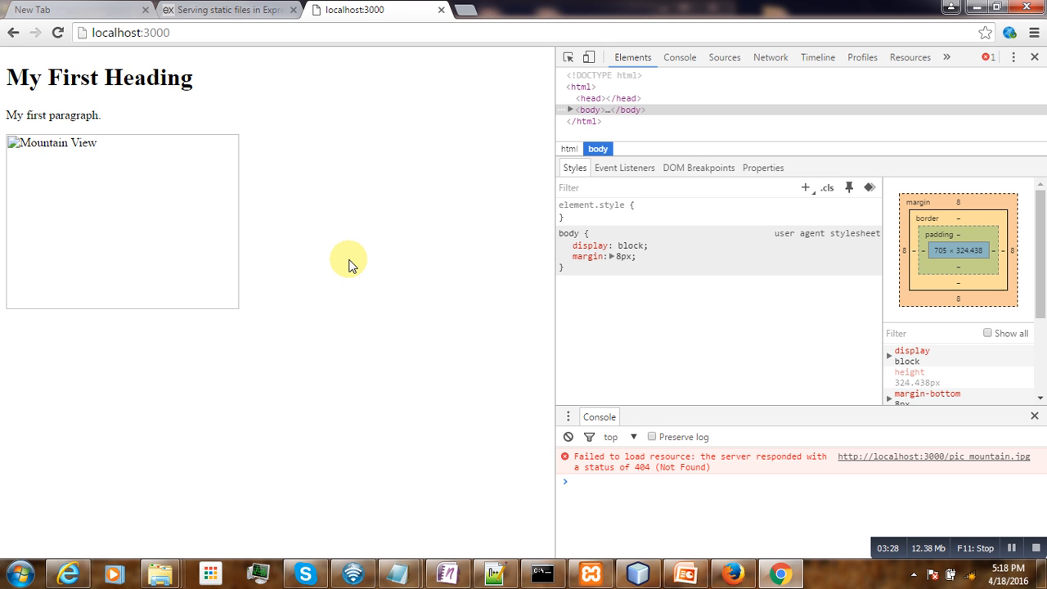
{"action": "mouse_move", "coordinate": [341, 292]}
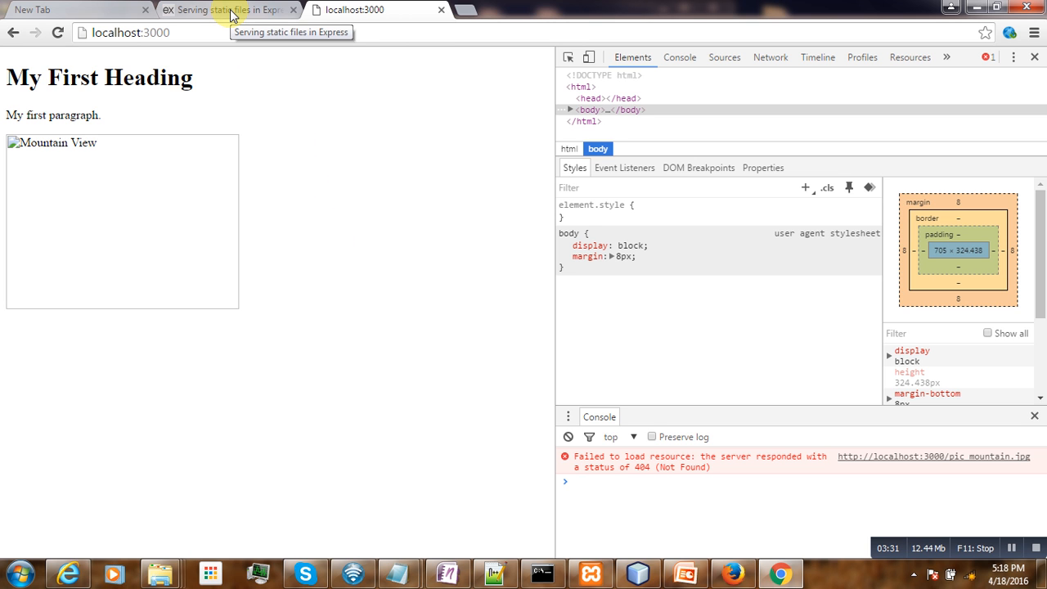
Return to the Express static files guide and highlight express.static in the introduction
{"action": "left_click", "coordinate": [229, 9]}
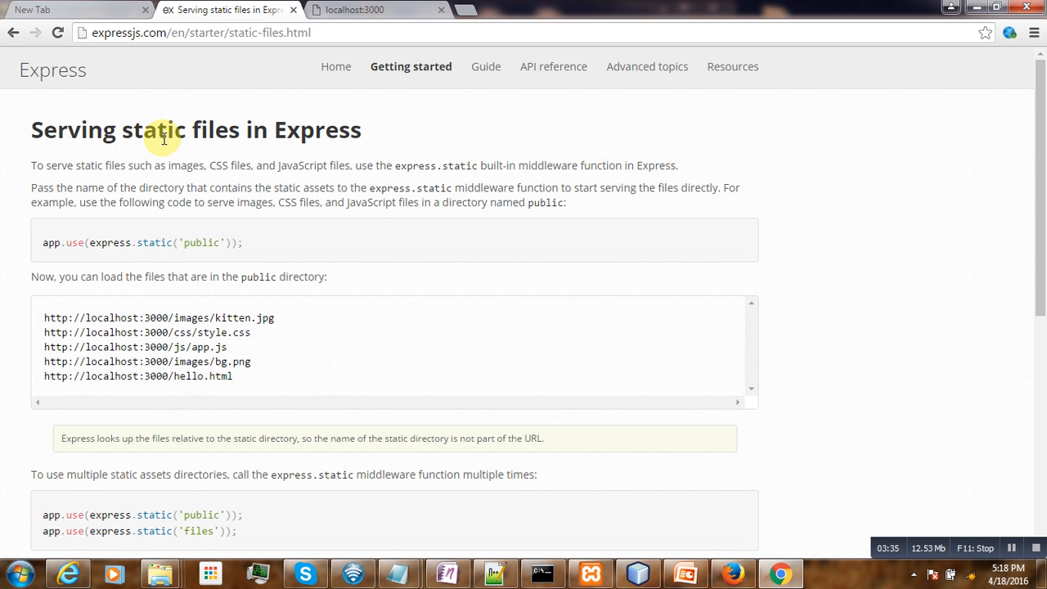
{"action": "mouse_move", "coordinate": [215, 134]}
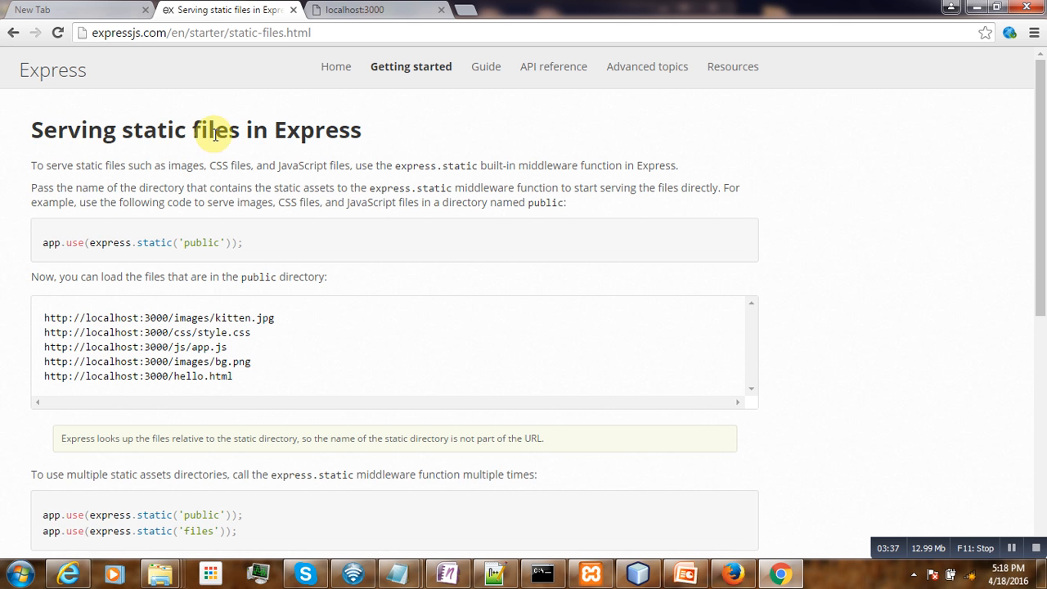
{"action": "mouse_move", "coordinate": [517, 182]}
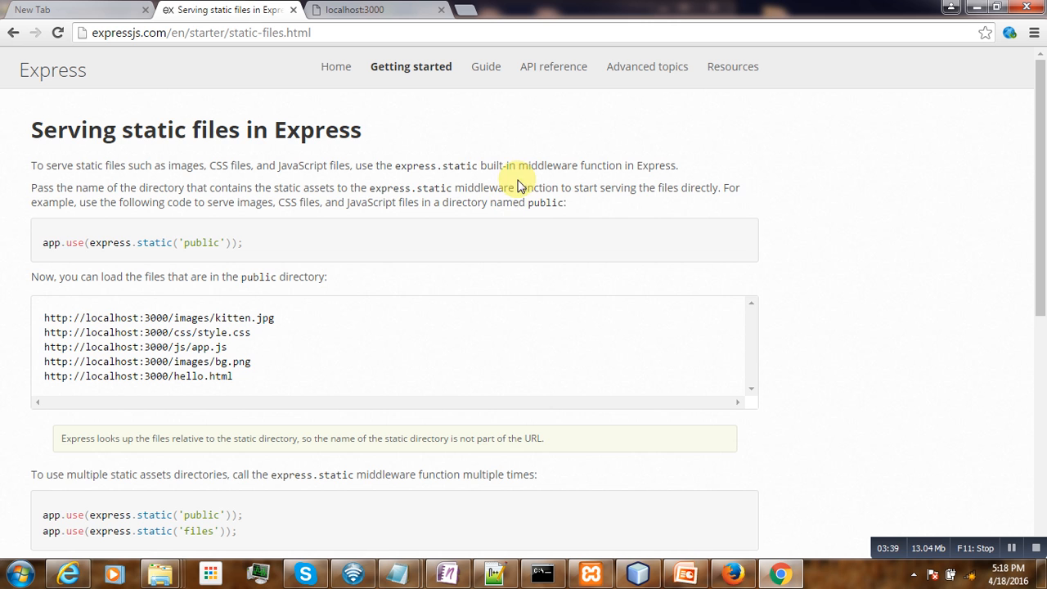
{"action": "mouse_move", "coordinate": [409, 165]}
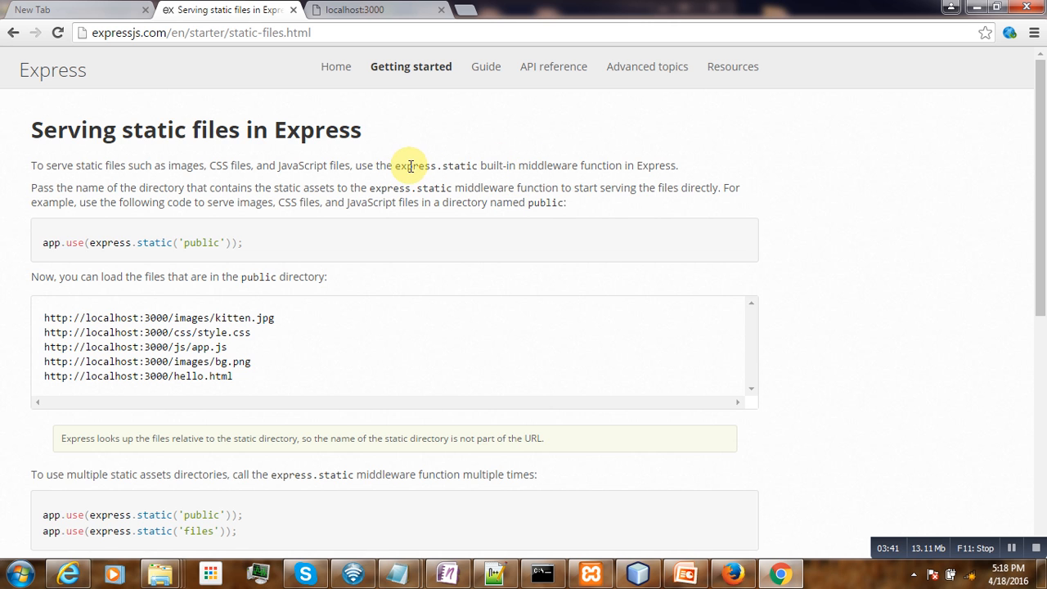
{"action": "double_click", "coordinate": [415, 166]}
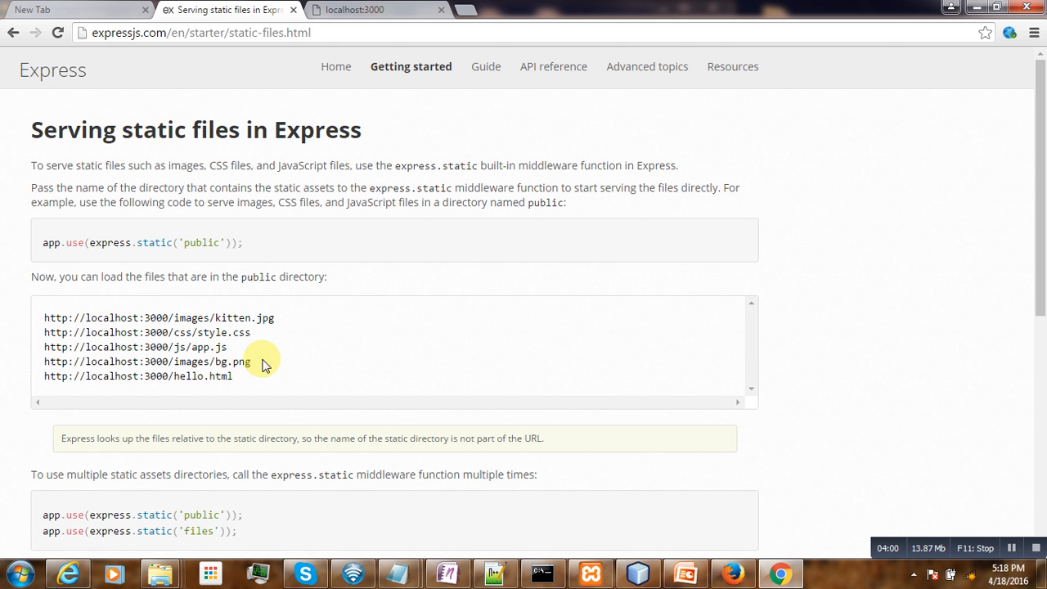
{"action": "mouse_move", "coordinate": [274, 345]}
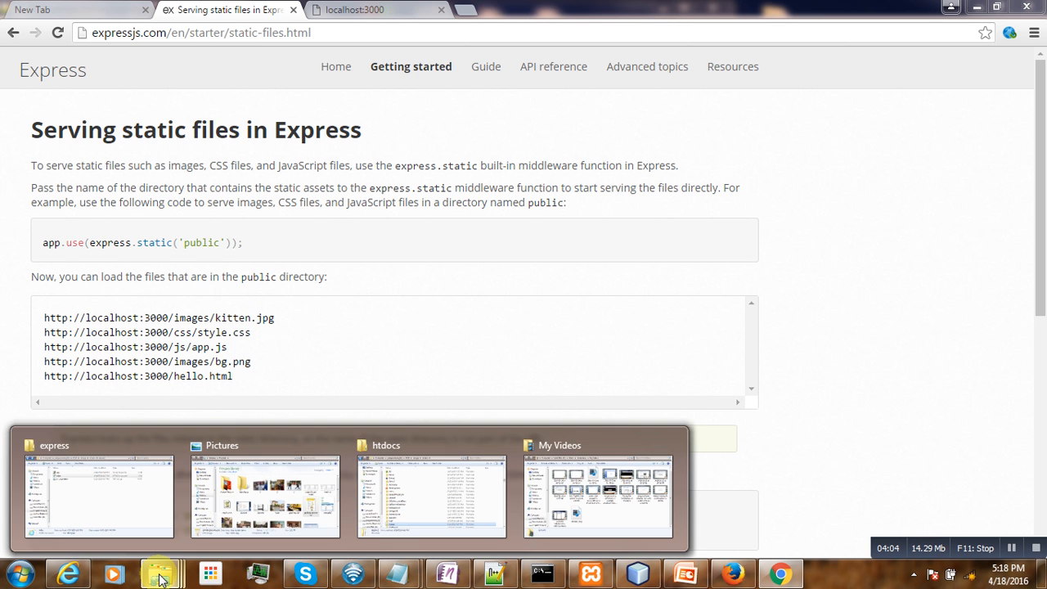
Check the express folder contents, then select the app.use(express.static('public')) line
{"action": "left_click", "coordinate": [54, 445]}
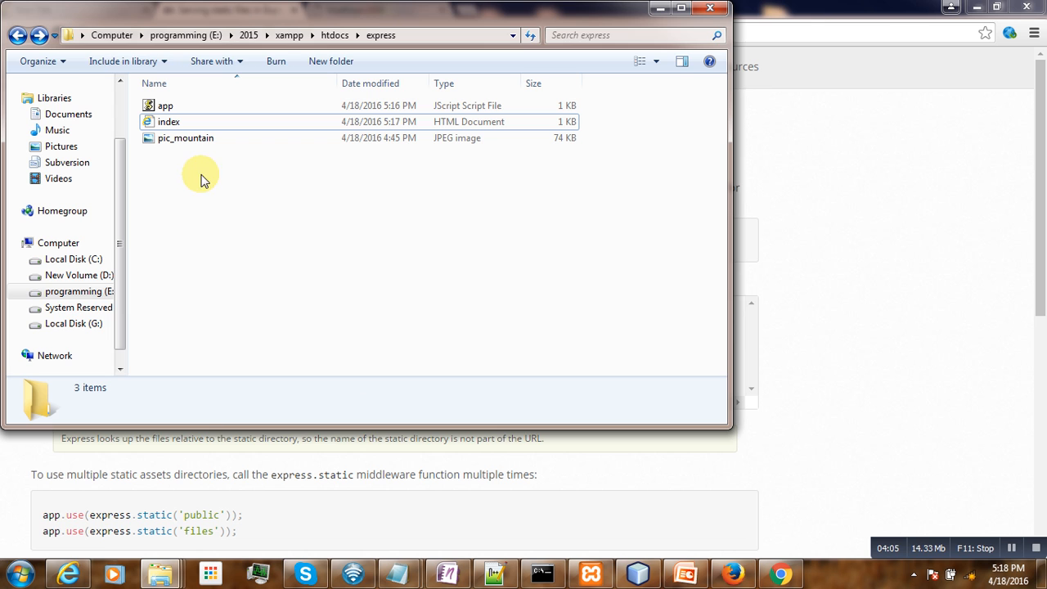
{"action": "mouse_move", "coordinate": [251, 180]}
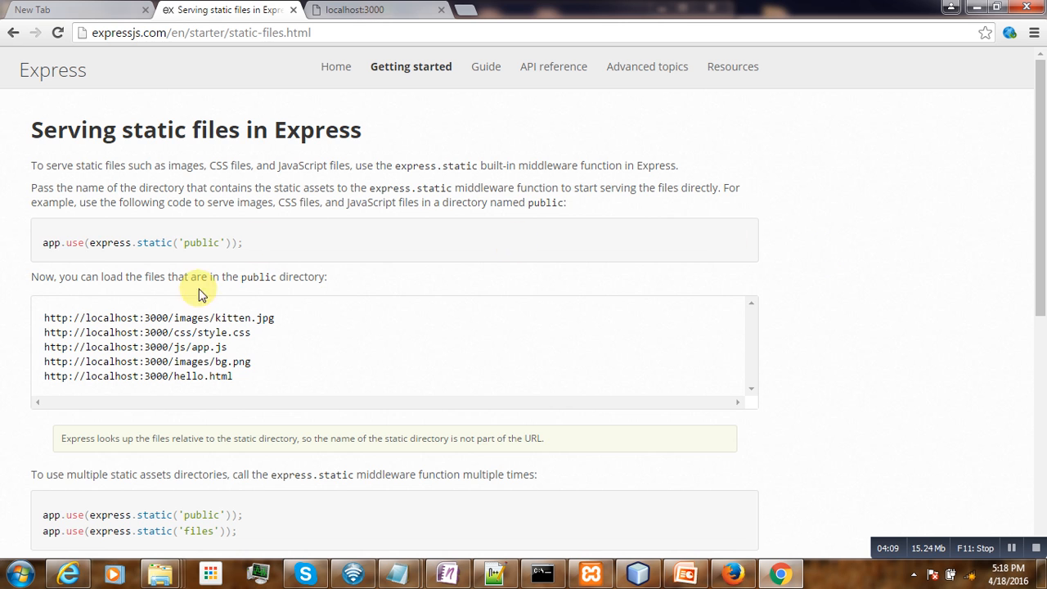
{"action": "triple_click", "coordinate": [139, 242]}
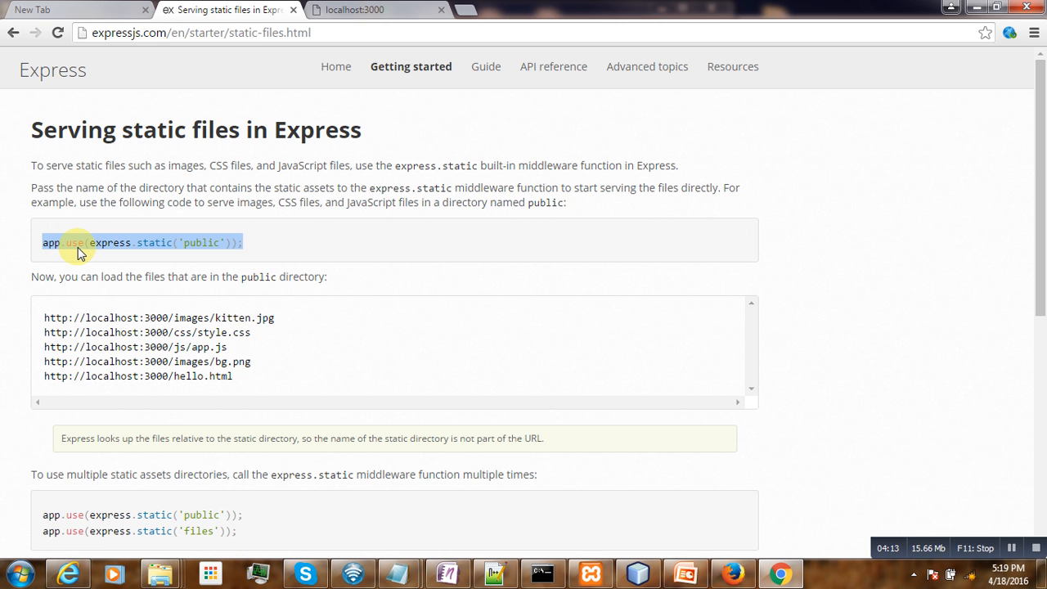
{"action": "mouse_move", "coordinate": [92, 259]}
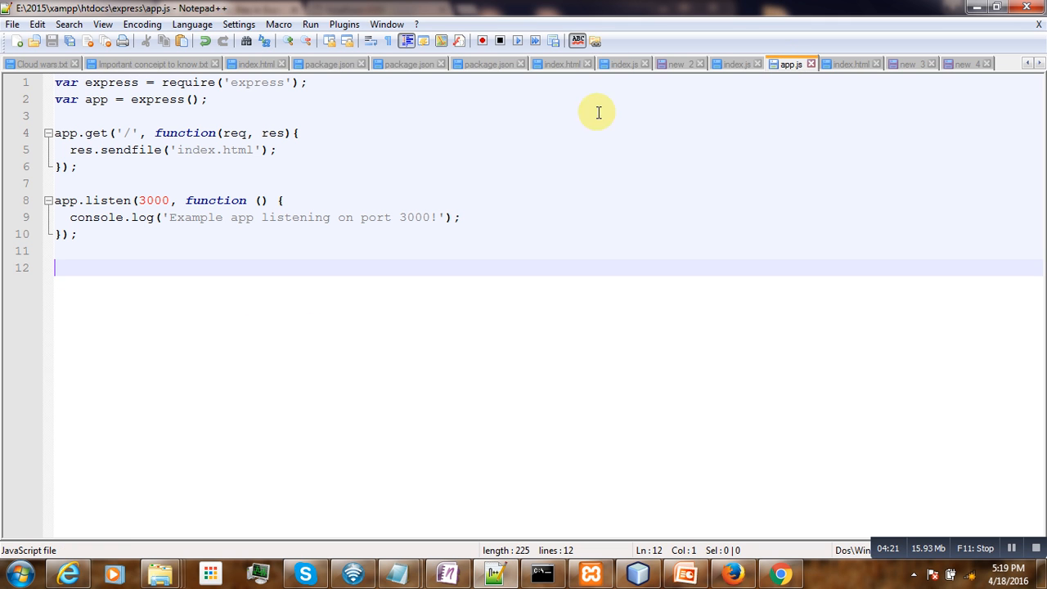
Add app.use(express.static('public')); to app.js, then bring index.html back up
{"action": "type", "text": "app.use(express.static('public'));"}
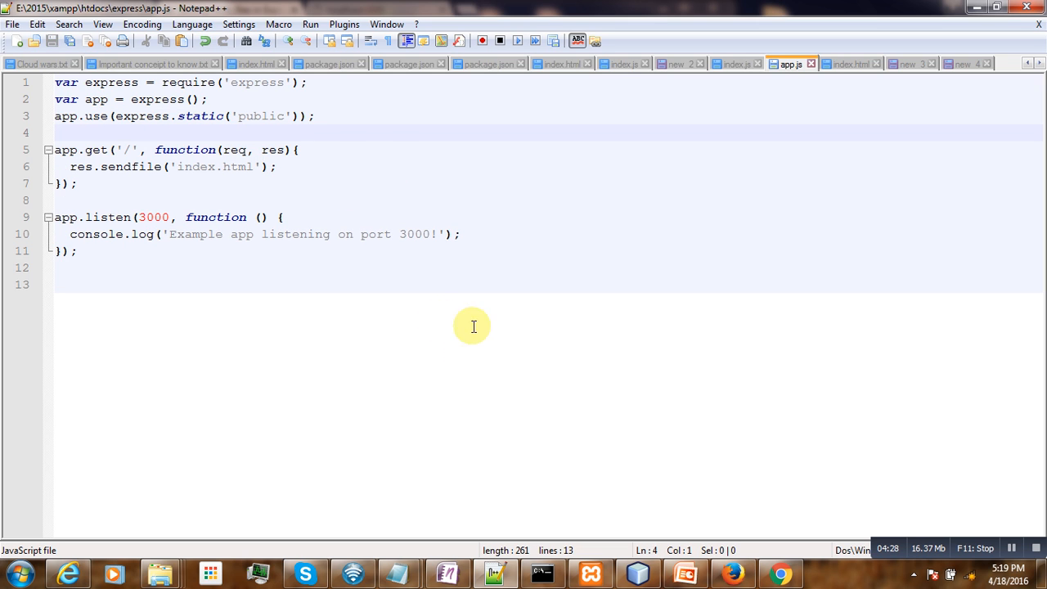
{"action": "left_click", "coordinate": [542, 573]}
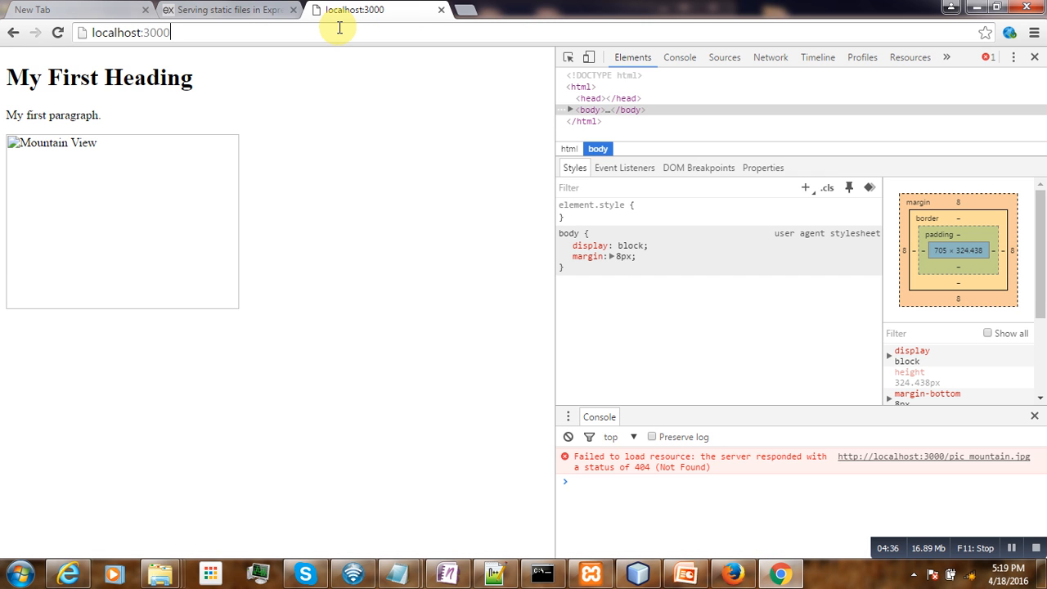
{"action": "left_click", "coordinate": [569, 110]}
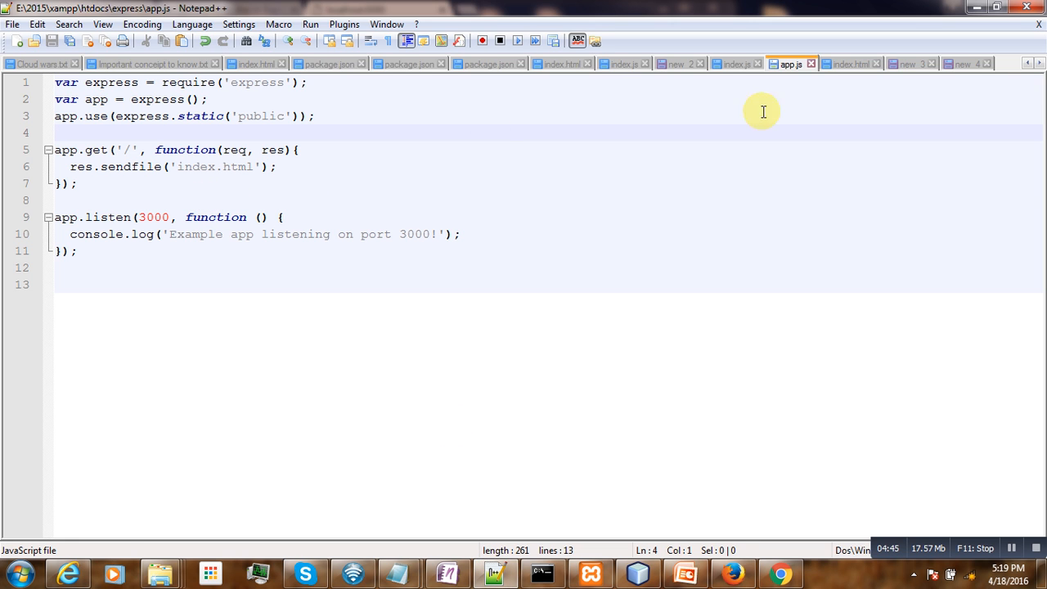
{"action": "left_click", "coordinate": [849, 64]}
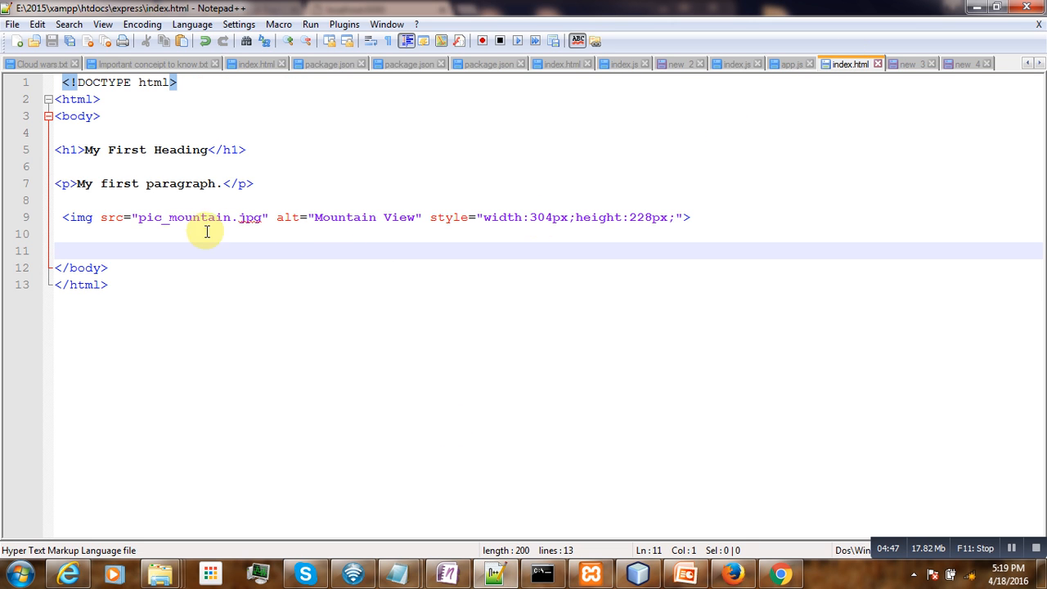
Check the pic_mountain file name against localhost's 404, then return to the Express static-files guide
{"action": "double_click", "coordinate": [184, 217]}
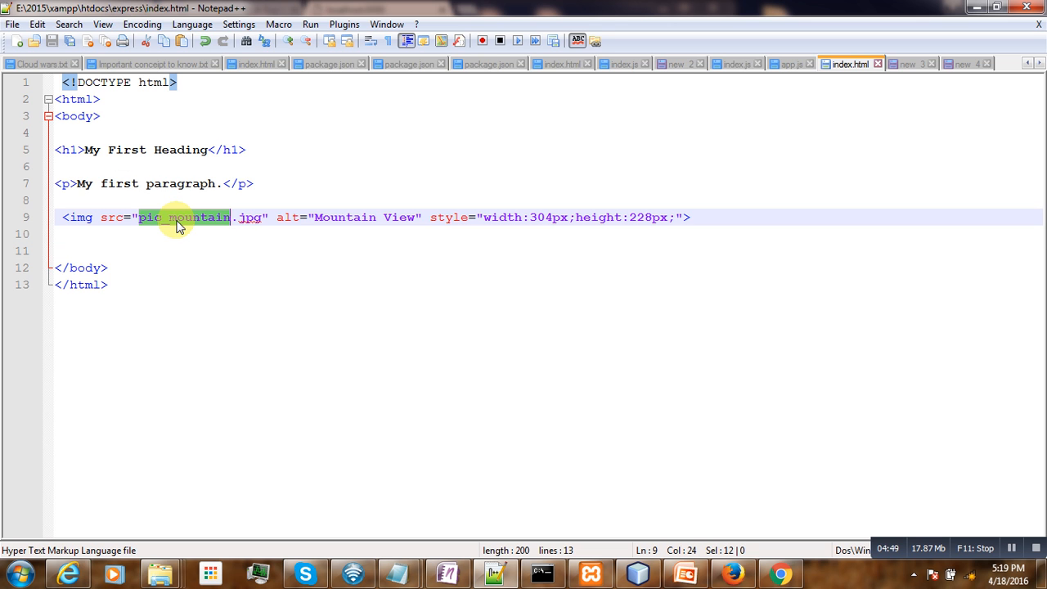
{"action": "left_click", "coordinate": [779, 573]}
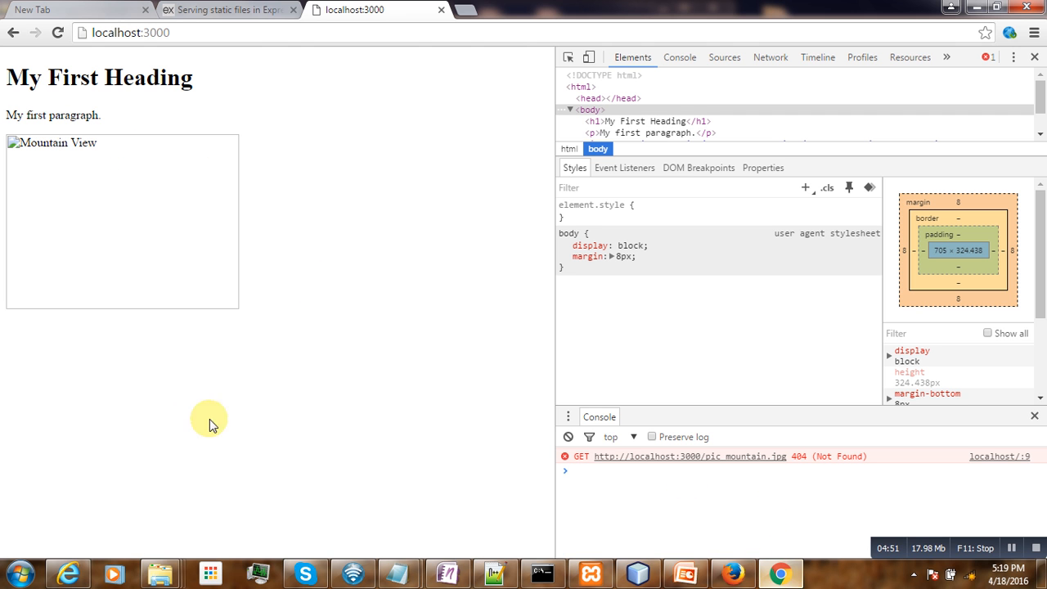
{"action": "left_click", "coordinate": [495, 572]}
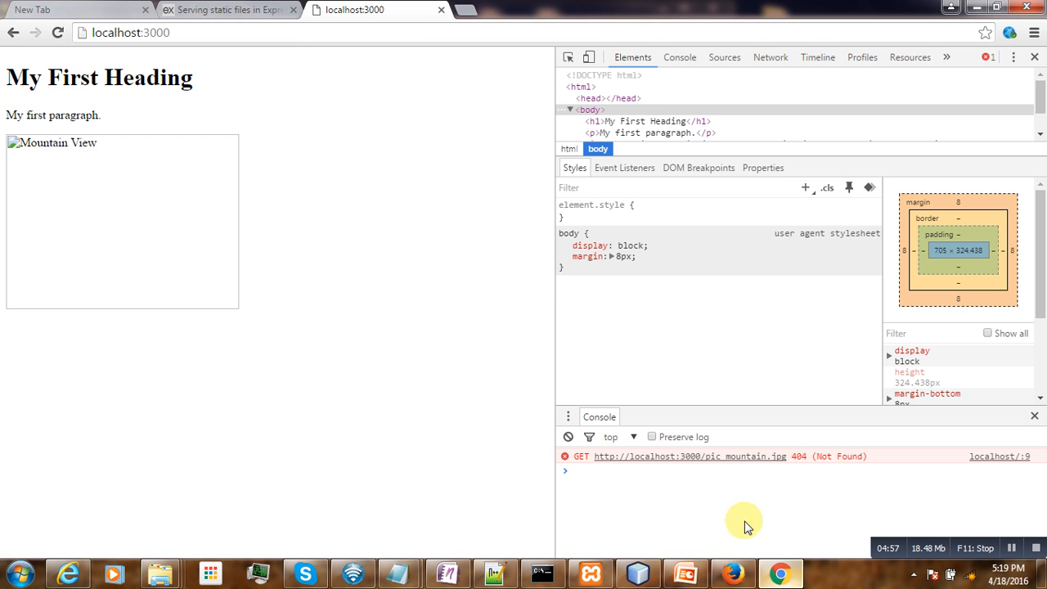
{"action": "left_click", "coordinate": [227, 9]}
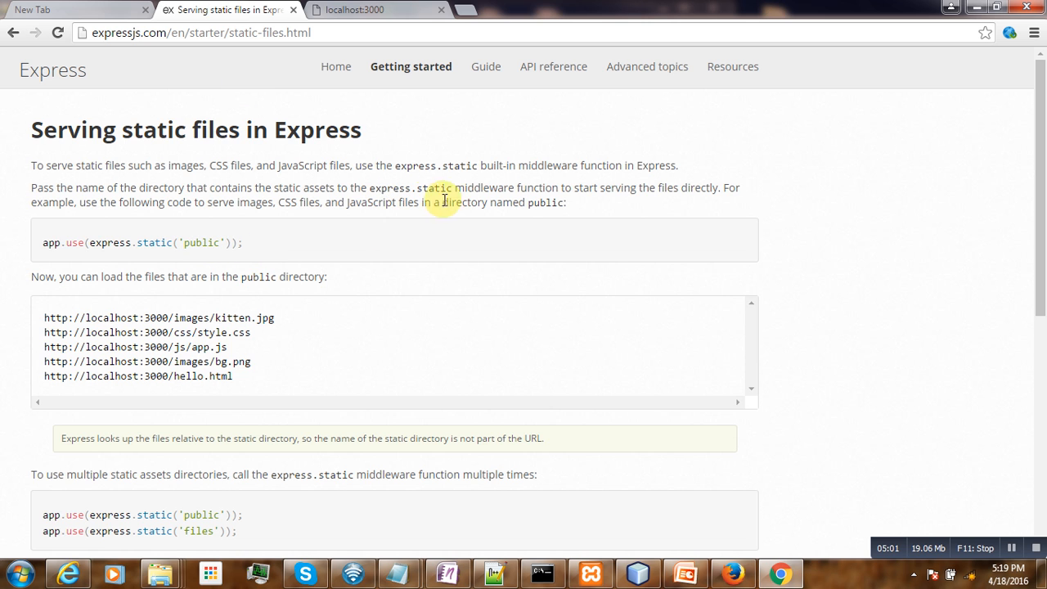
{"action": "mouse_move", "coordinate": [518, 204]}
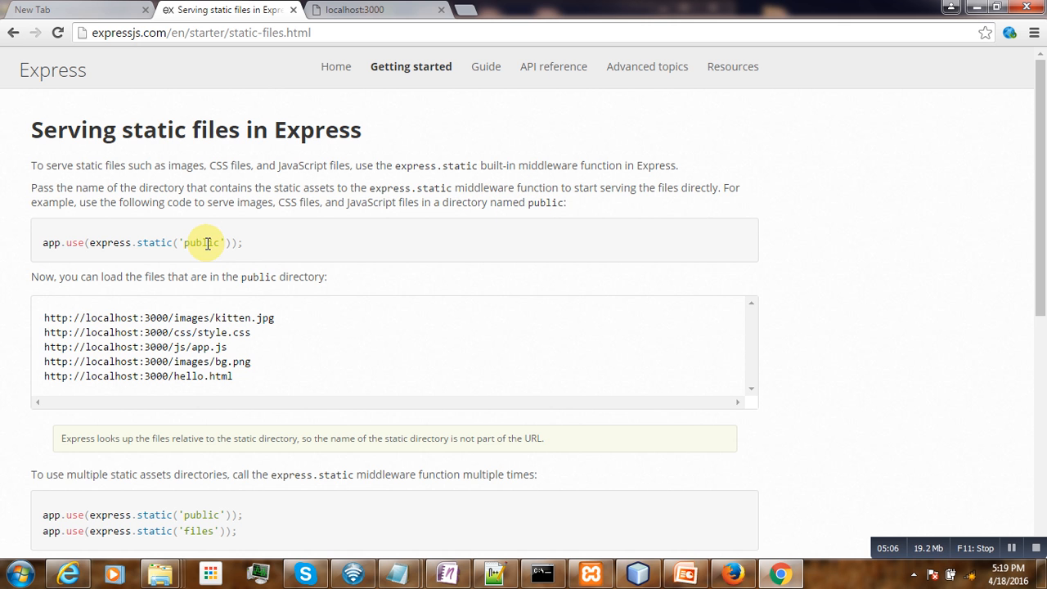
Review the express.static example, then view localhost:3000 showing the mountain photo without the 404
{"action": "right_click", "coordinate": [209, 242]}
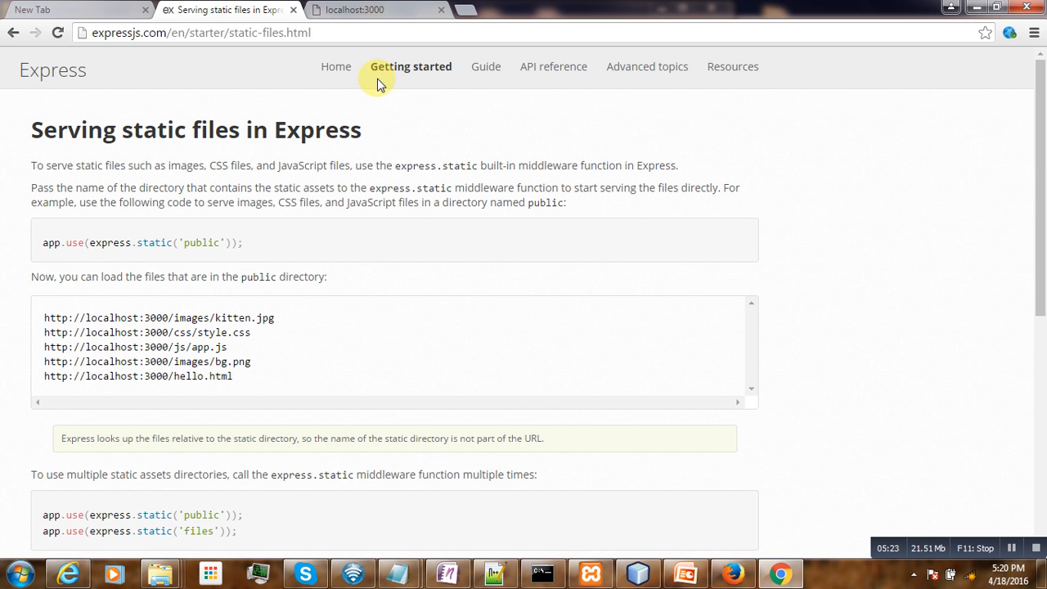
{"action": "left_click", "coordinate": [355, 9]}
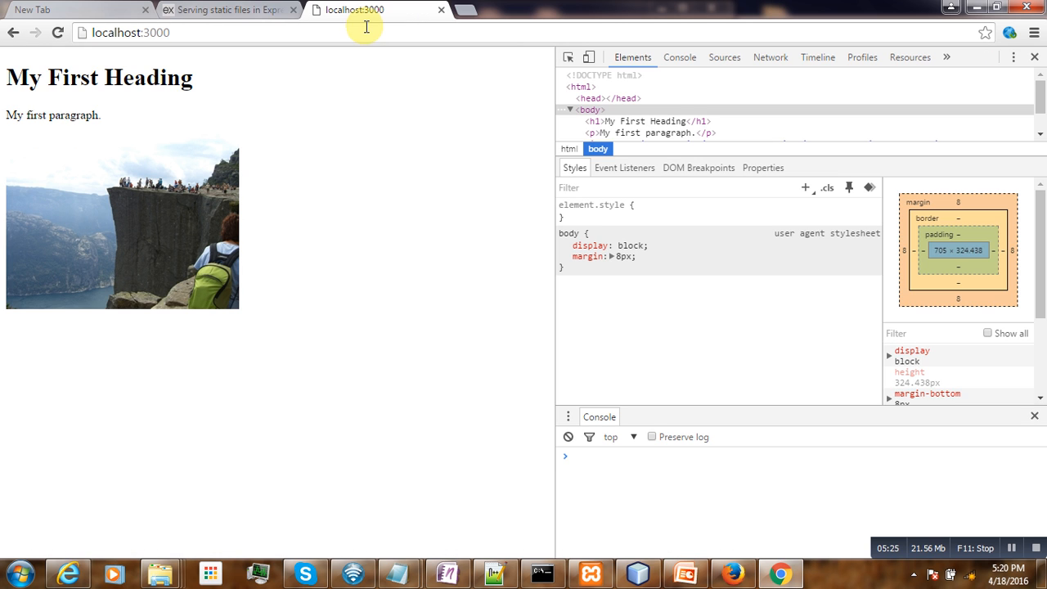
{"action": "mouse_move", "coordinate": [216, 197]}
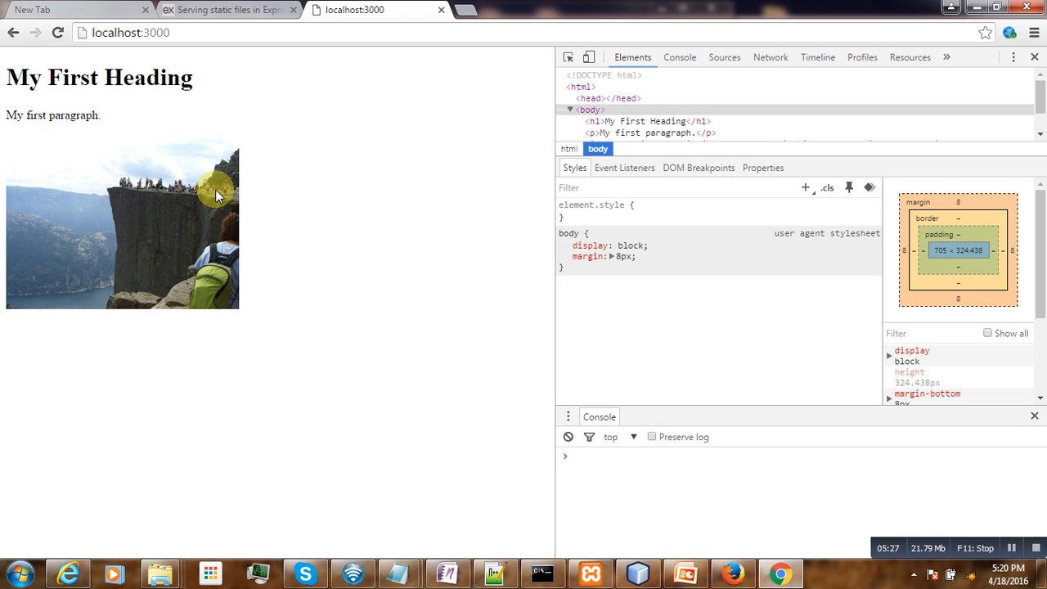
{"action": "mouse_move", "coordinate": [477, 450]}
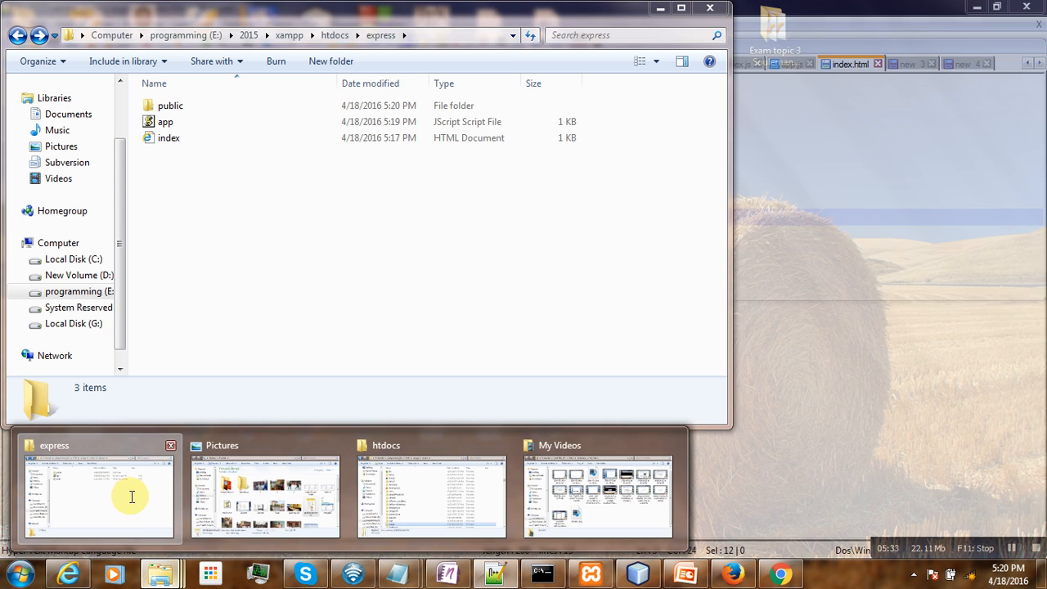
{"action": "double_click", "coordinate": [170, 105]}
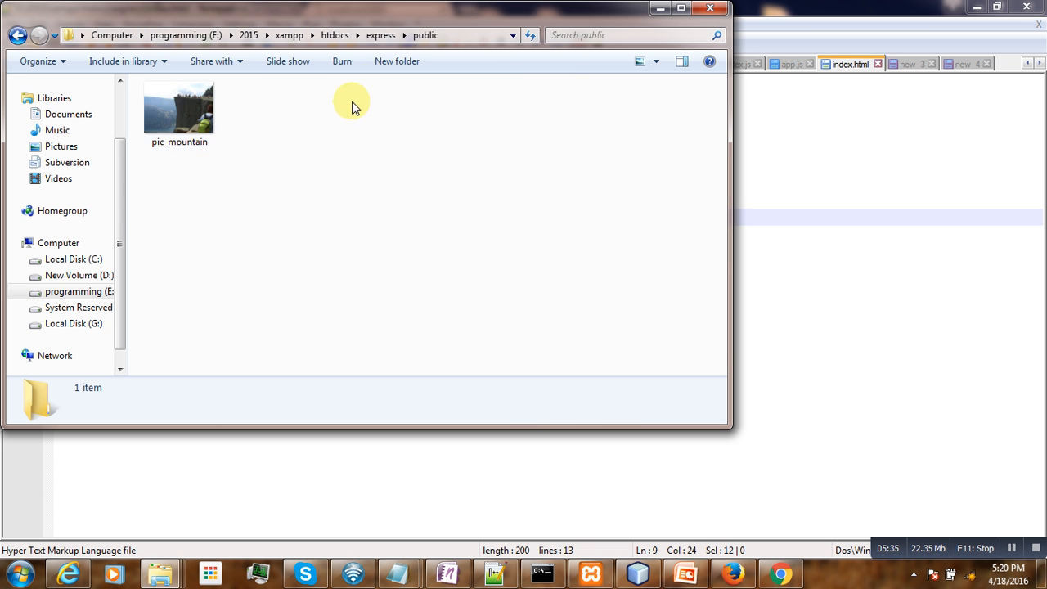
{"action": "left_click", "coordinate": [505, 60]}
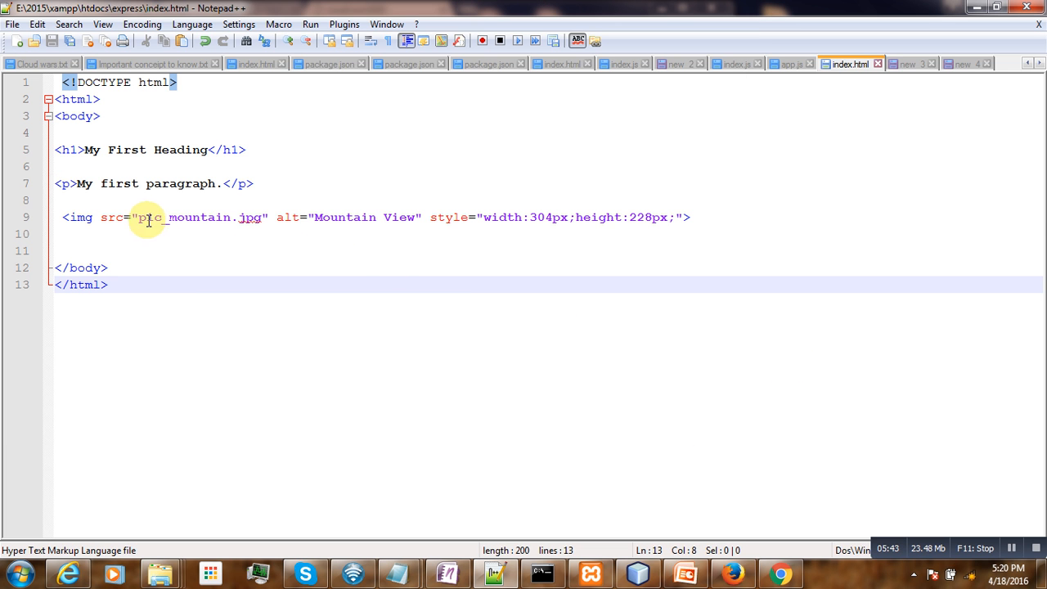
{"action": "type", "text": "img"}
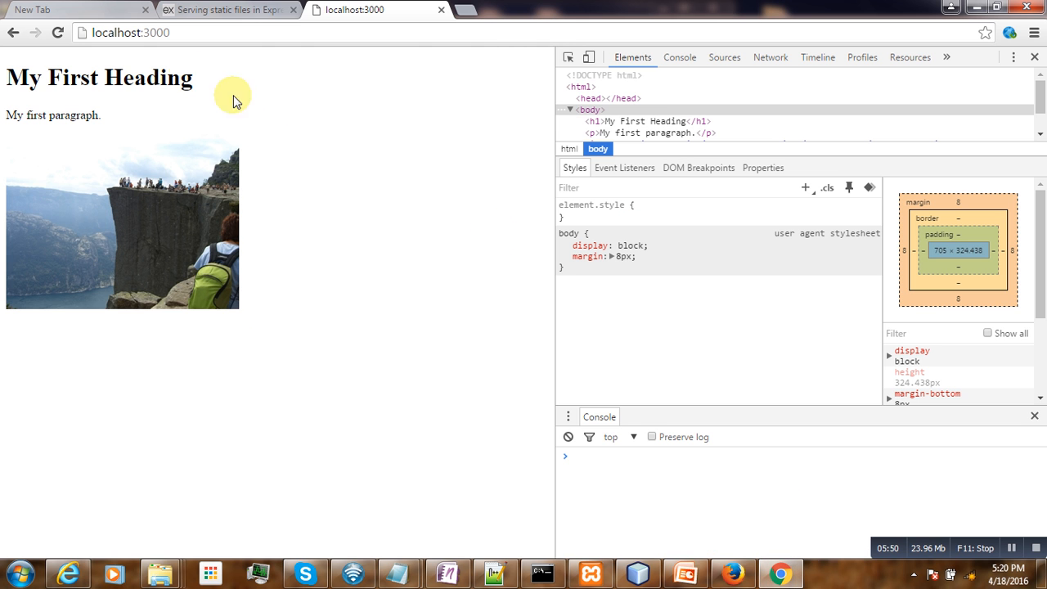
{"action": "left_click", "coordinate": [130, 32]}
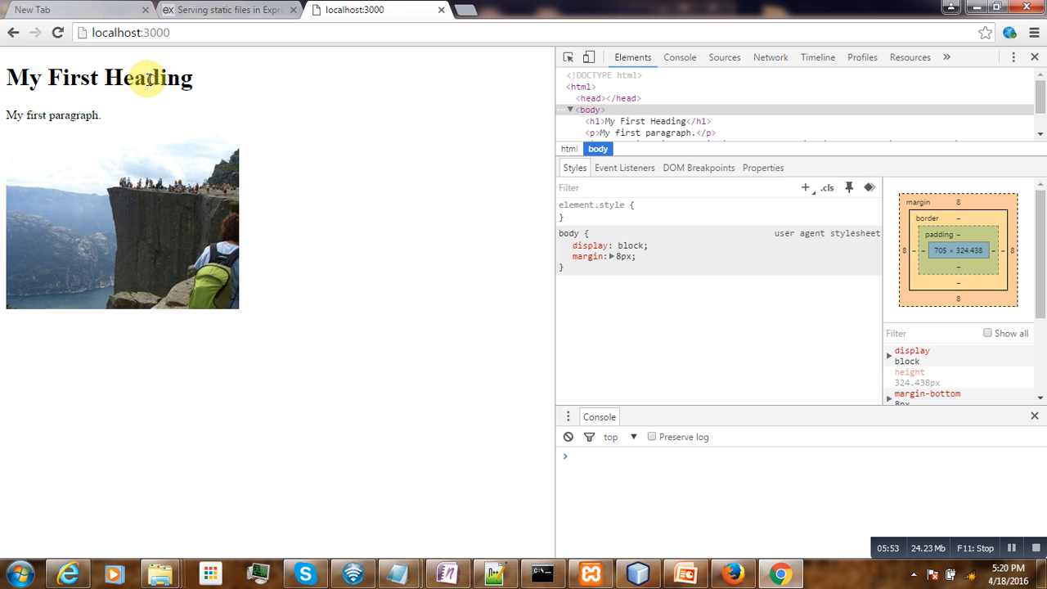
{"action": "mouse_move", "coordinate": [292, 291]}
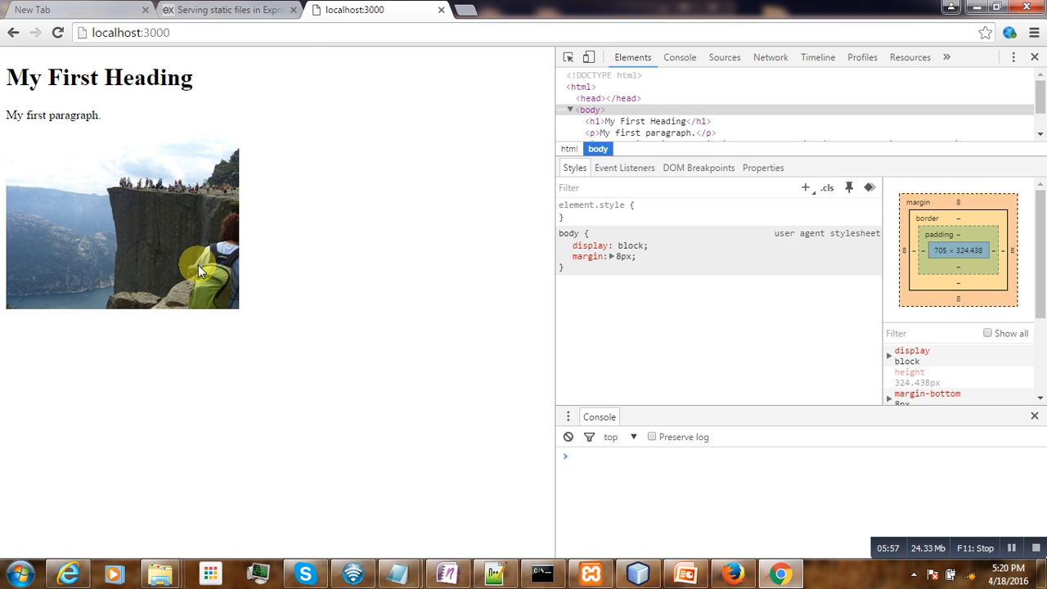
{"action": "mouse_move", "coordinate": [260, 313]}
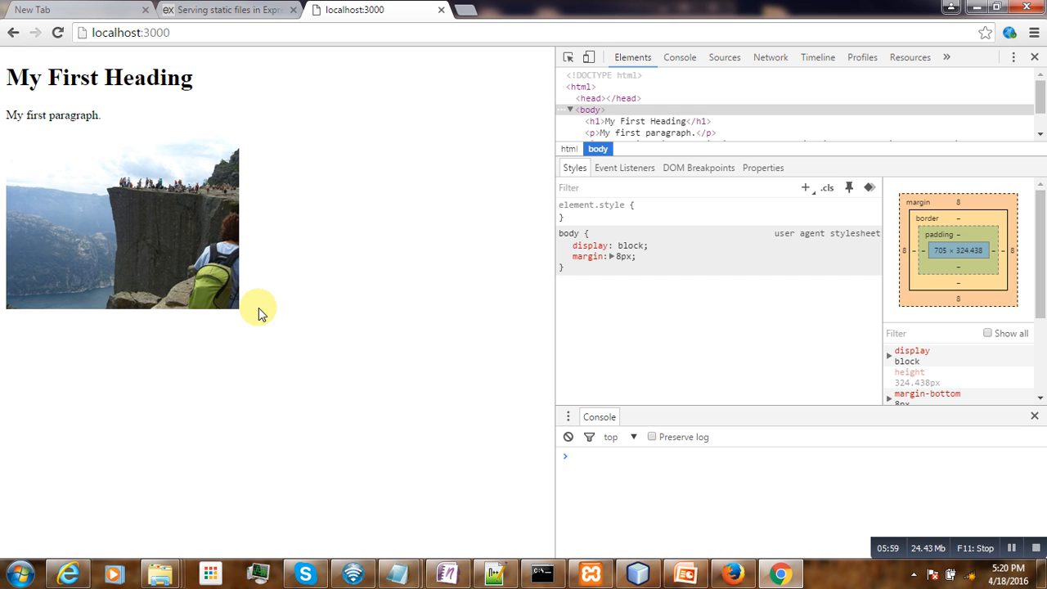
{"action": "mouse_move", "coordinate": [264, 316]}
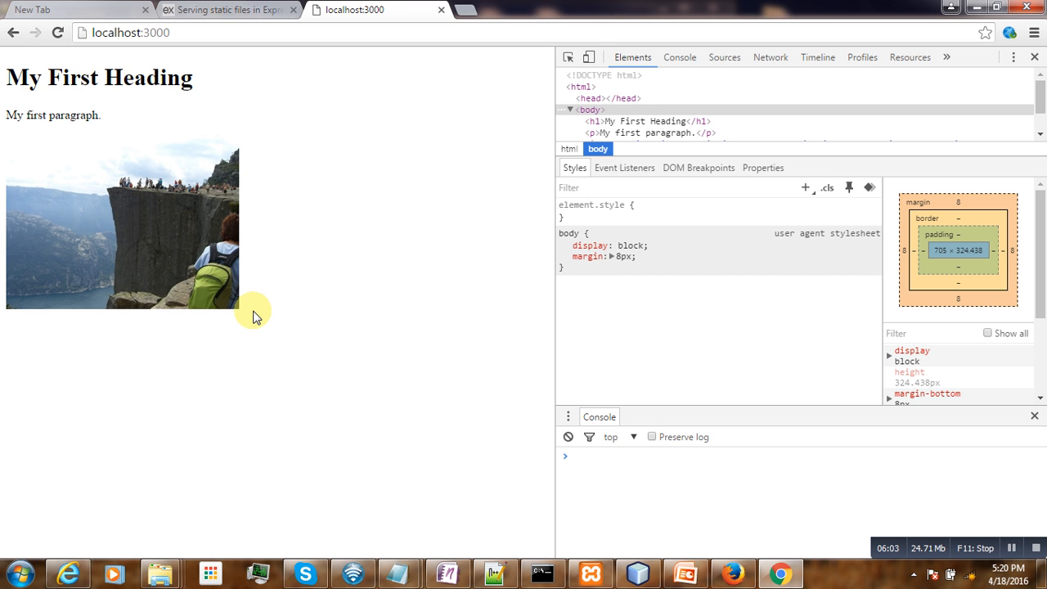
{"action": "mouse_move", "coordinate": [270, 247]}
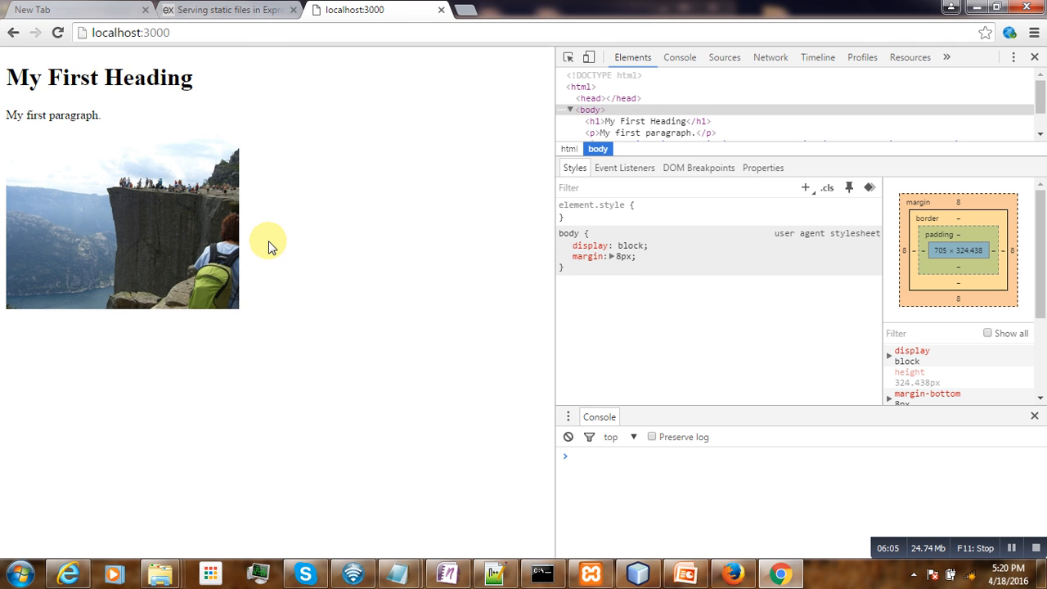
{"action": "mouse_move", "coordinate": [279, 250]}
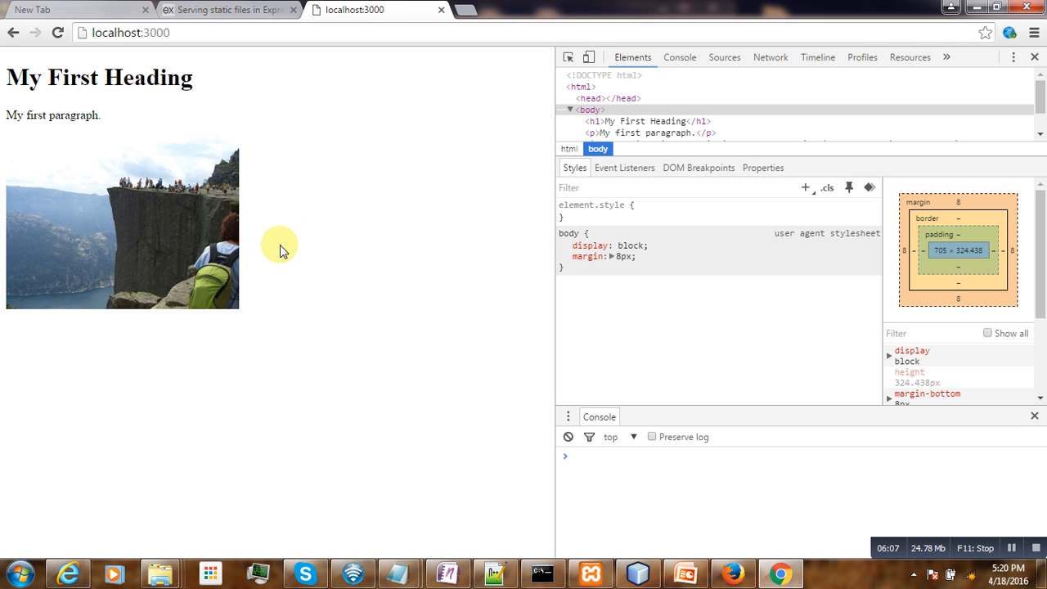
{"action": "mouse_move", "coordinate": [286, 249]}
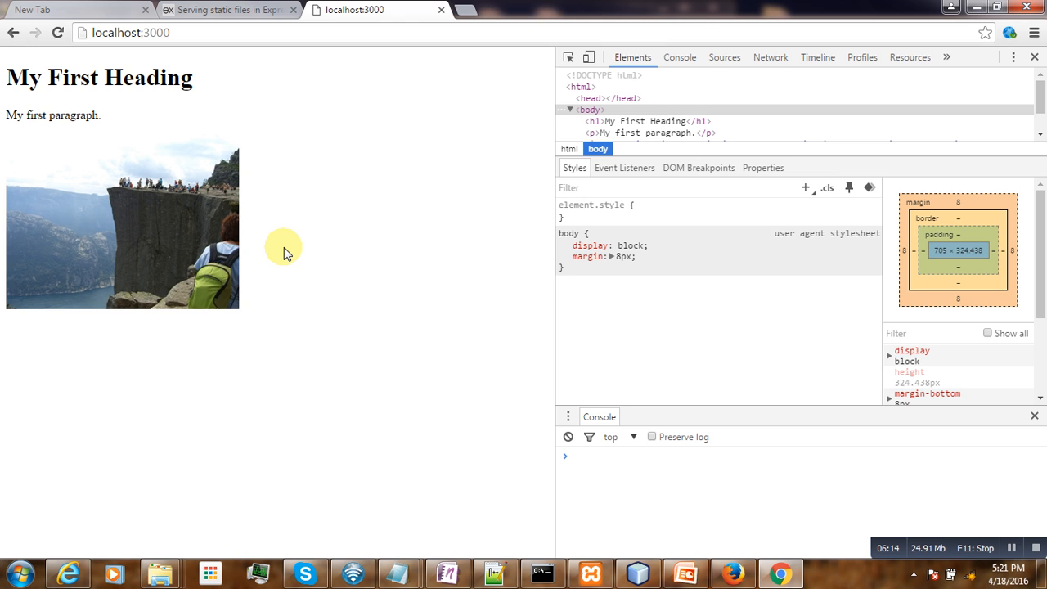
{"action": "mouse_move", "coordinate": [710, 391]}
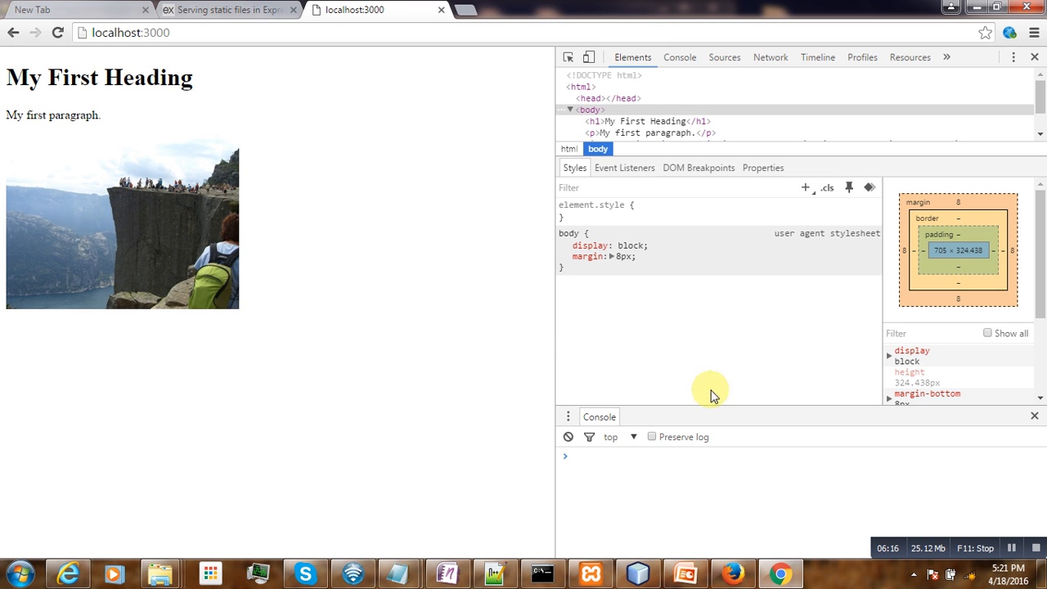
{"action": "mouse_move", "coordinate": [906, 514]}
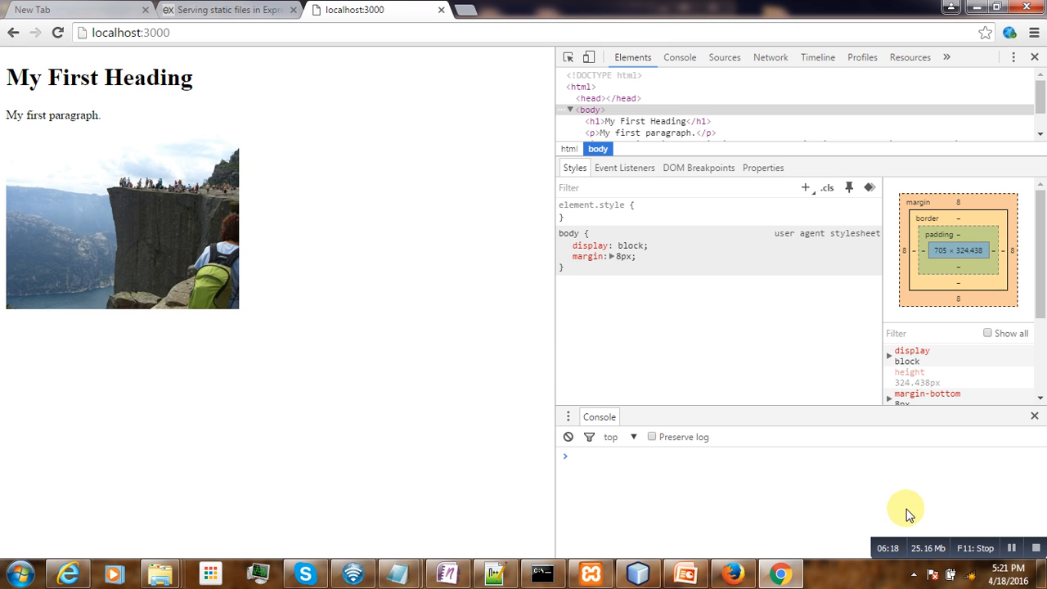
{"action": "mouse_move", "coordinate": [1022, 548]}
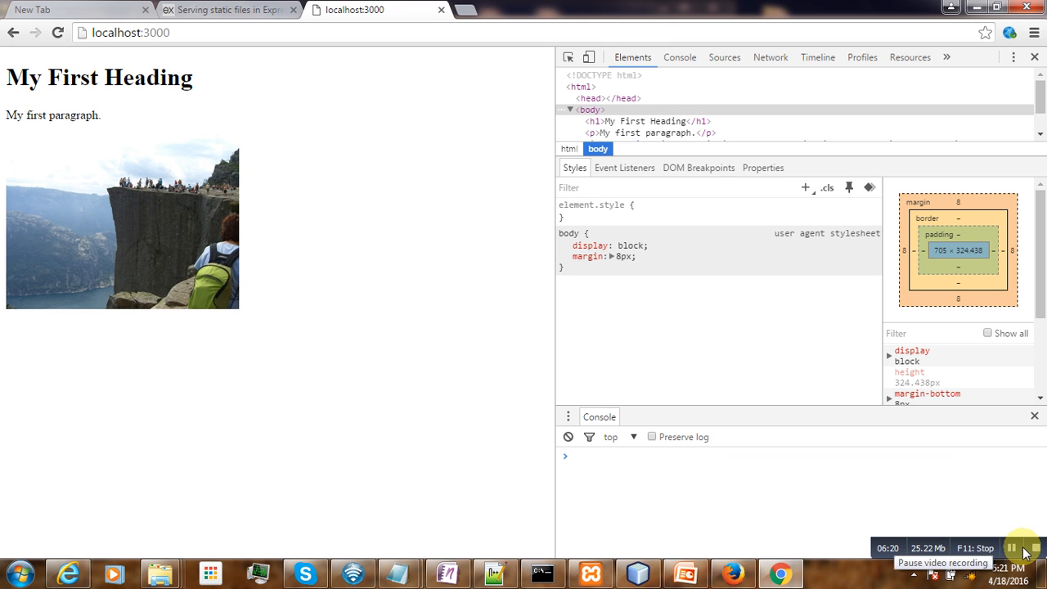